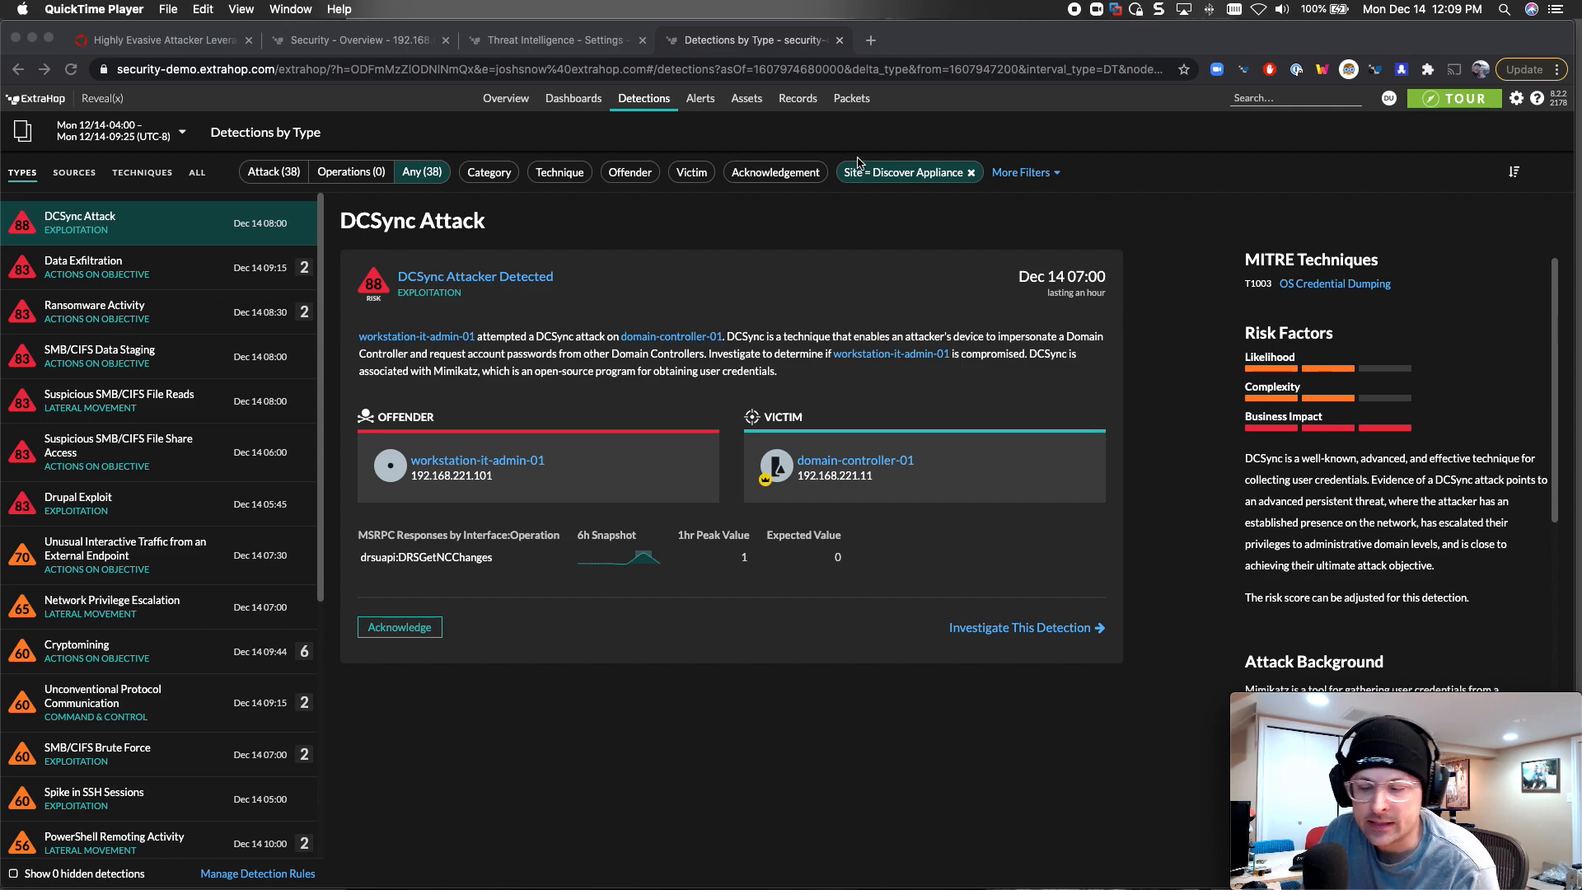
mouse_move(860, 162)
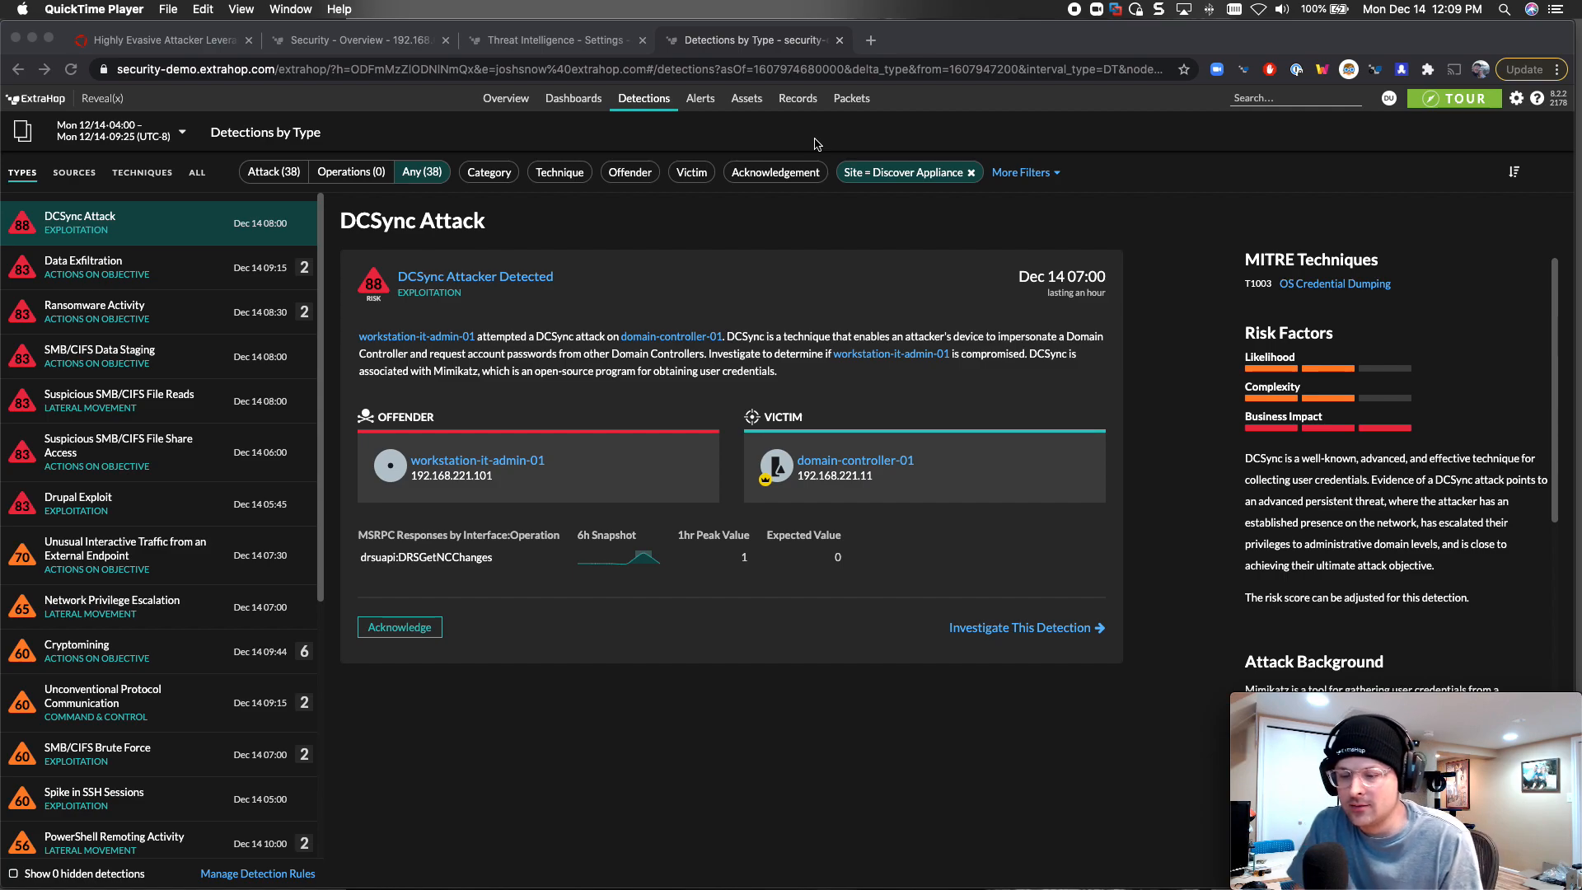
mouse_move(962, 10)
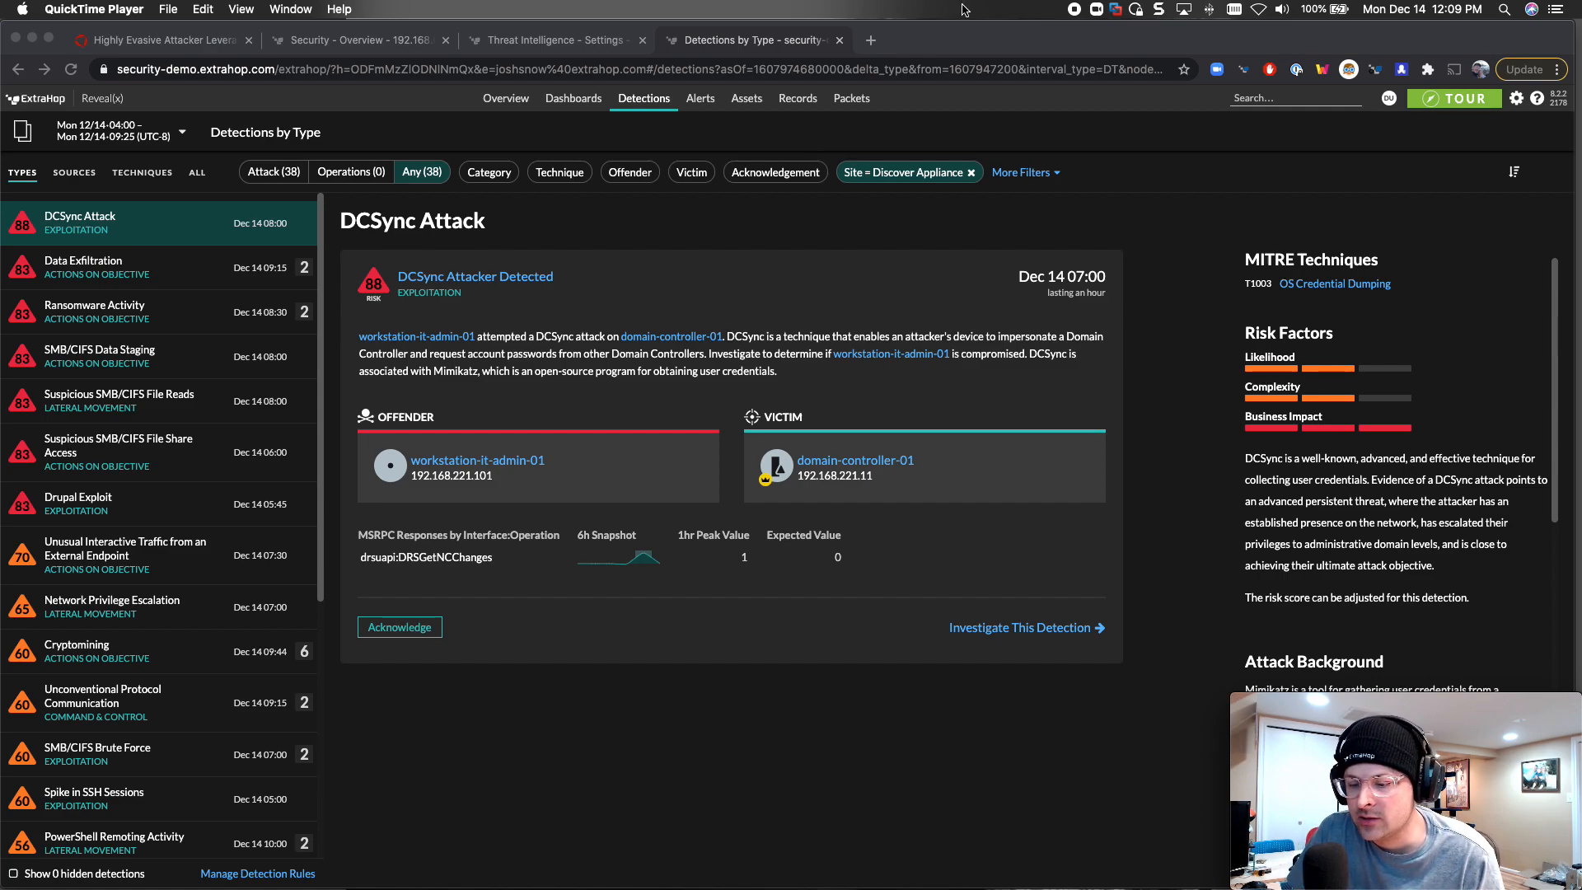
mouse_move(901, 48)
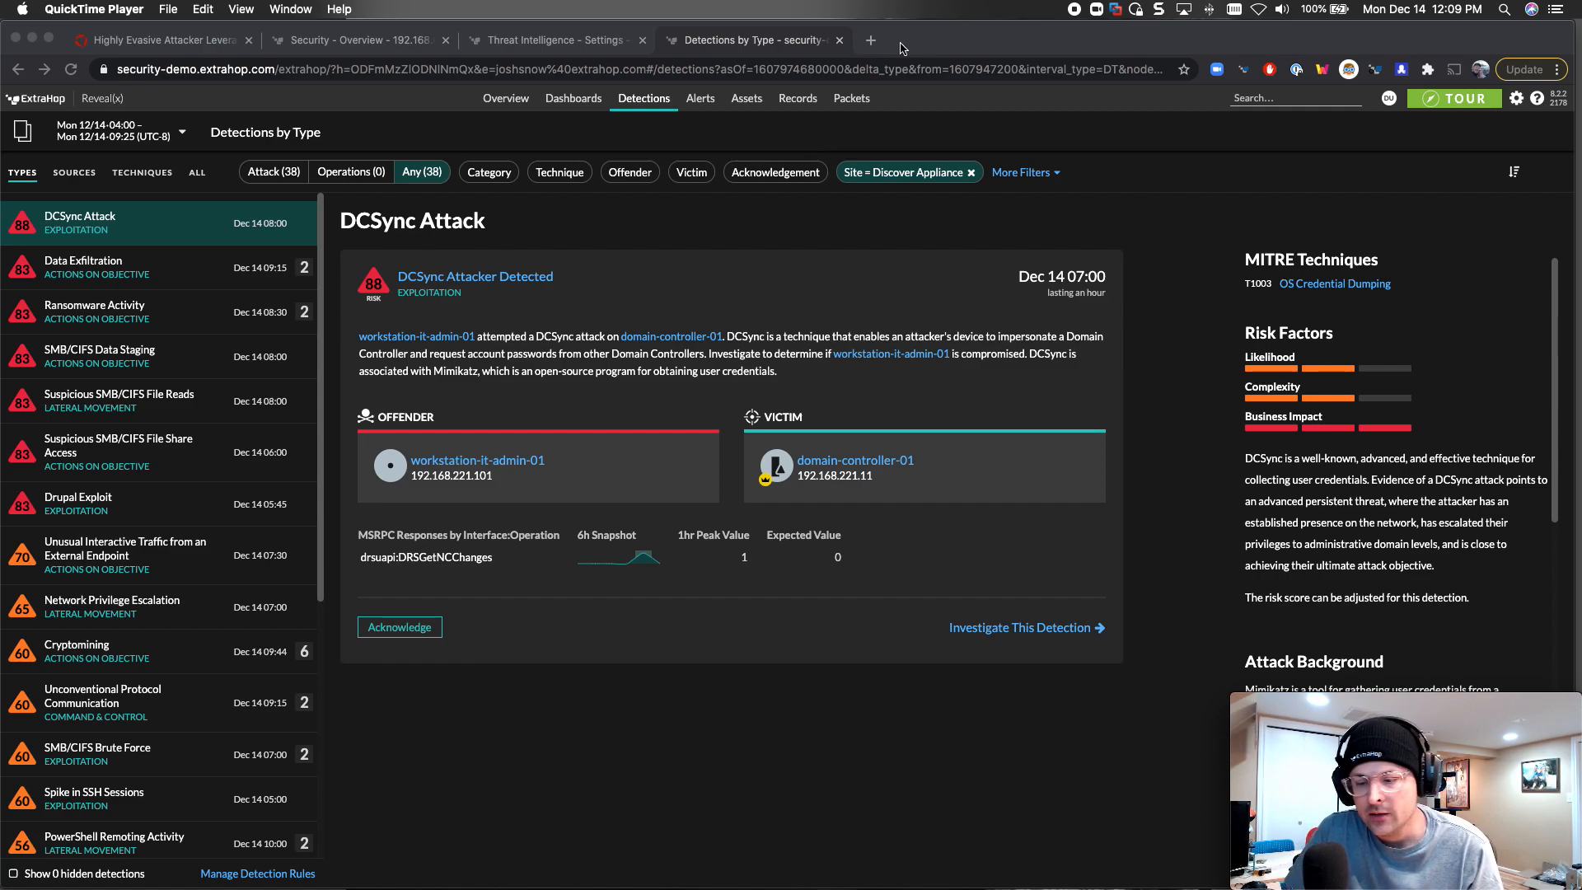
mouse_move(769, 56)
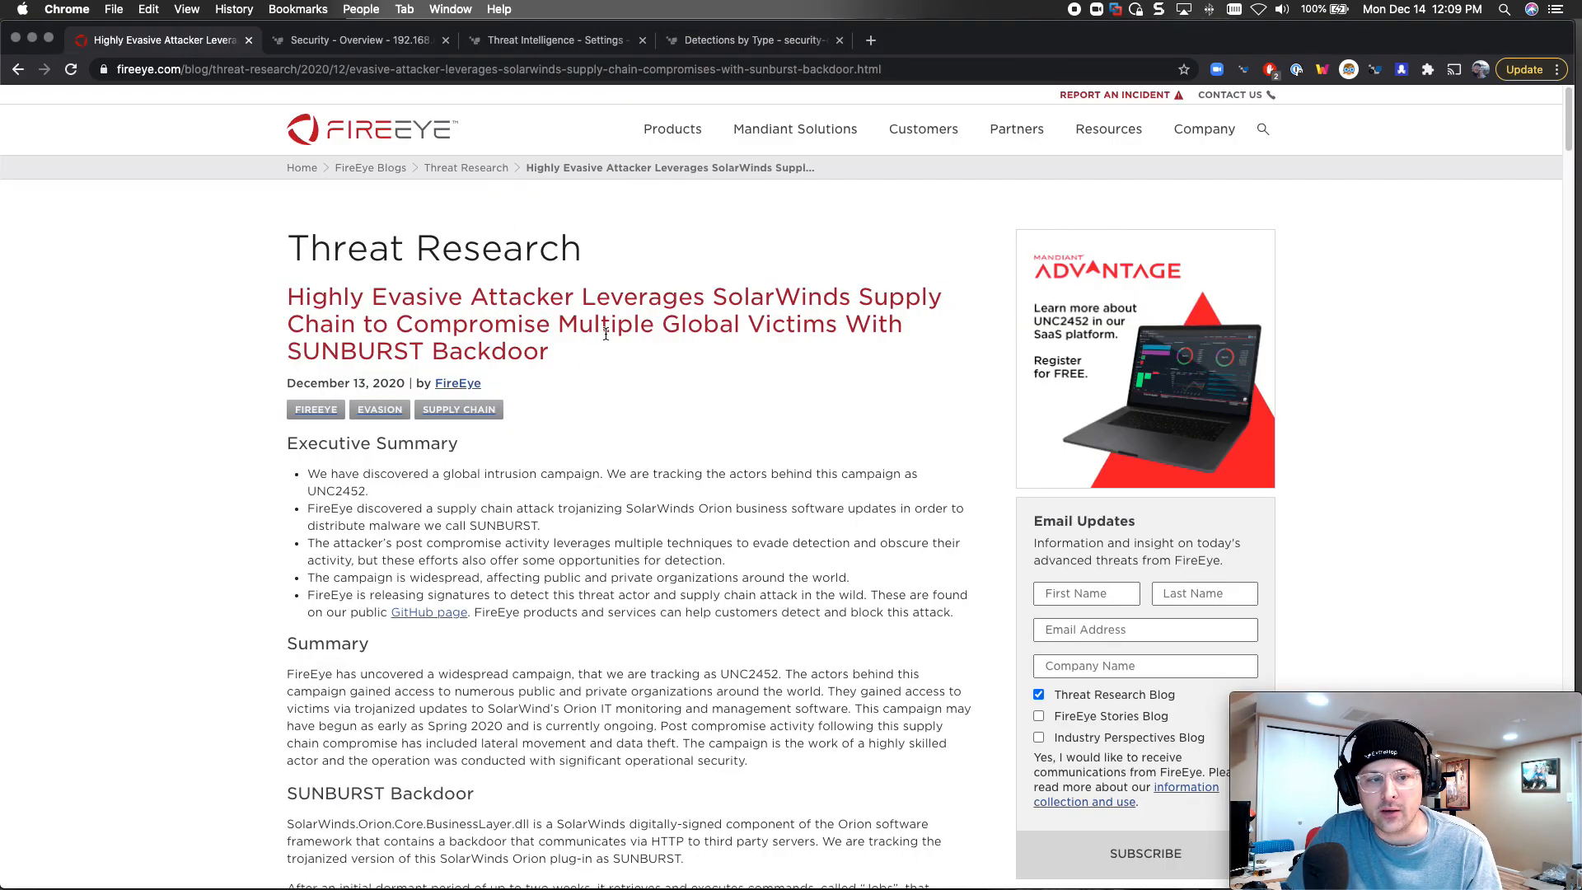
- Scroll past the digital signature figure to the Post Compromise Activity and Detection Opportunities heading
scroll("down", 3)
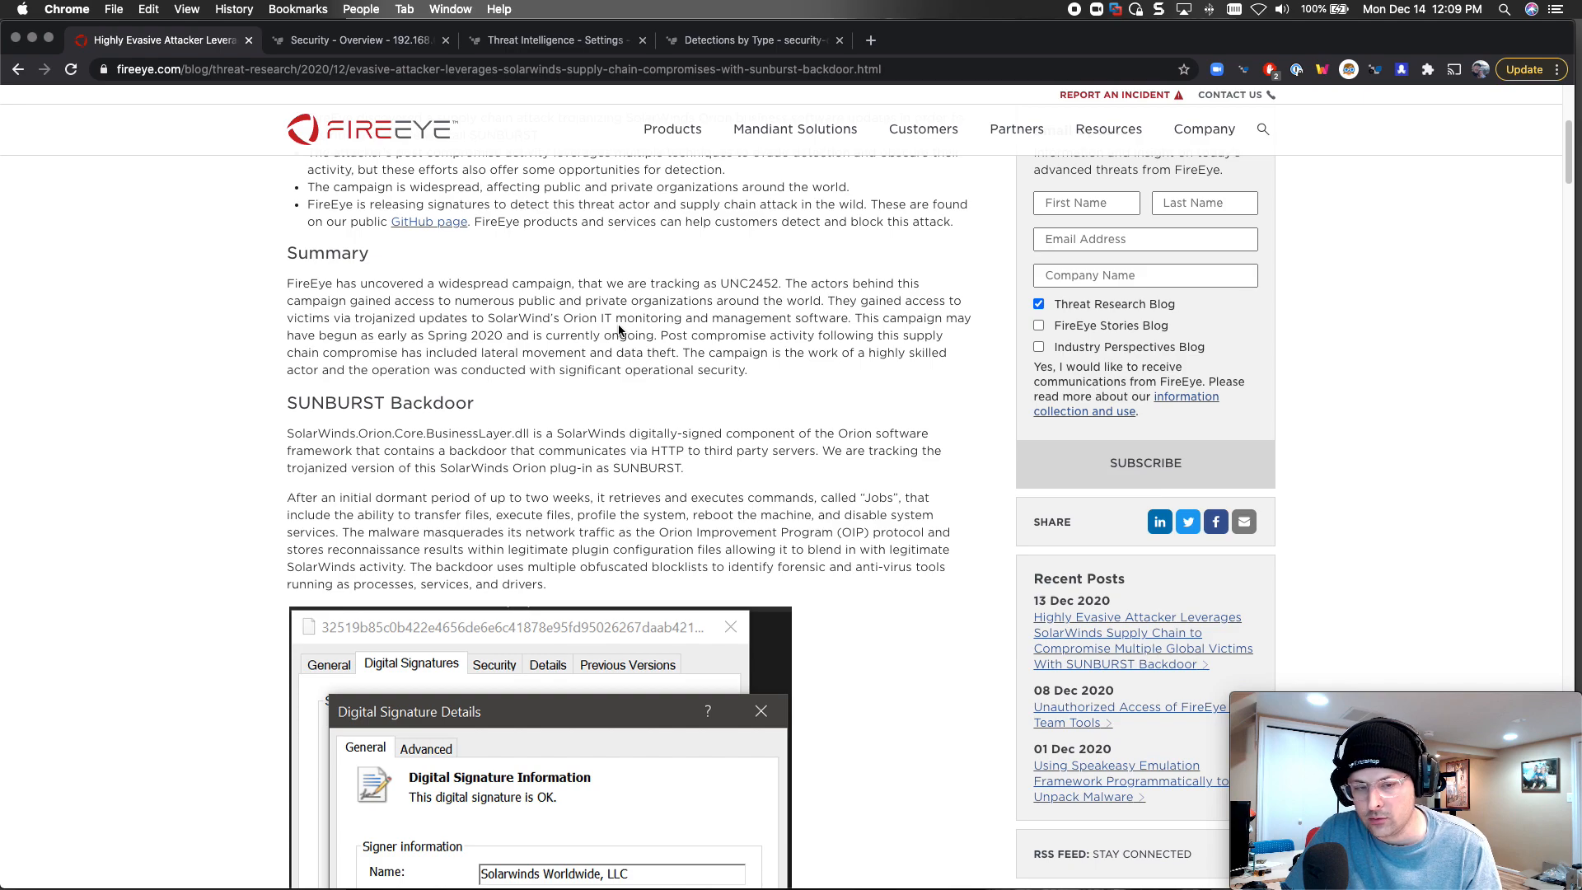
scroll("down", 3)
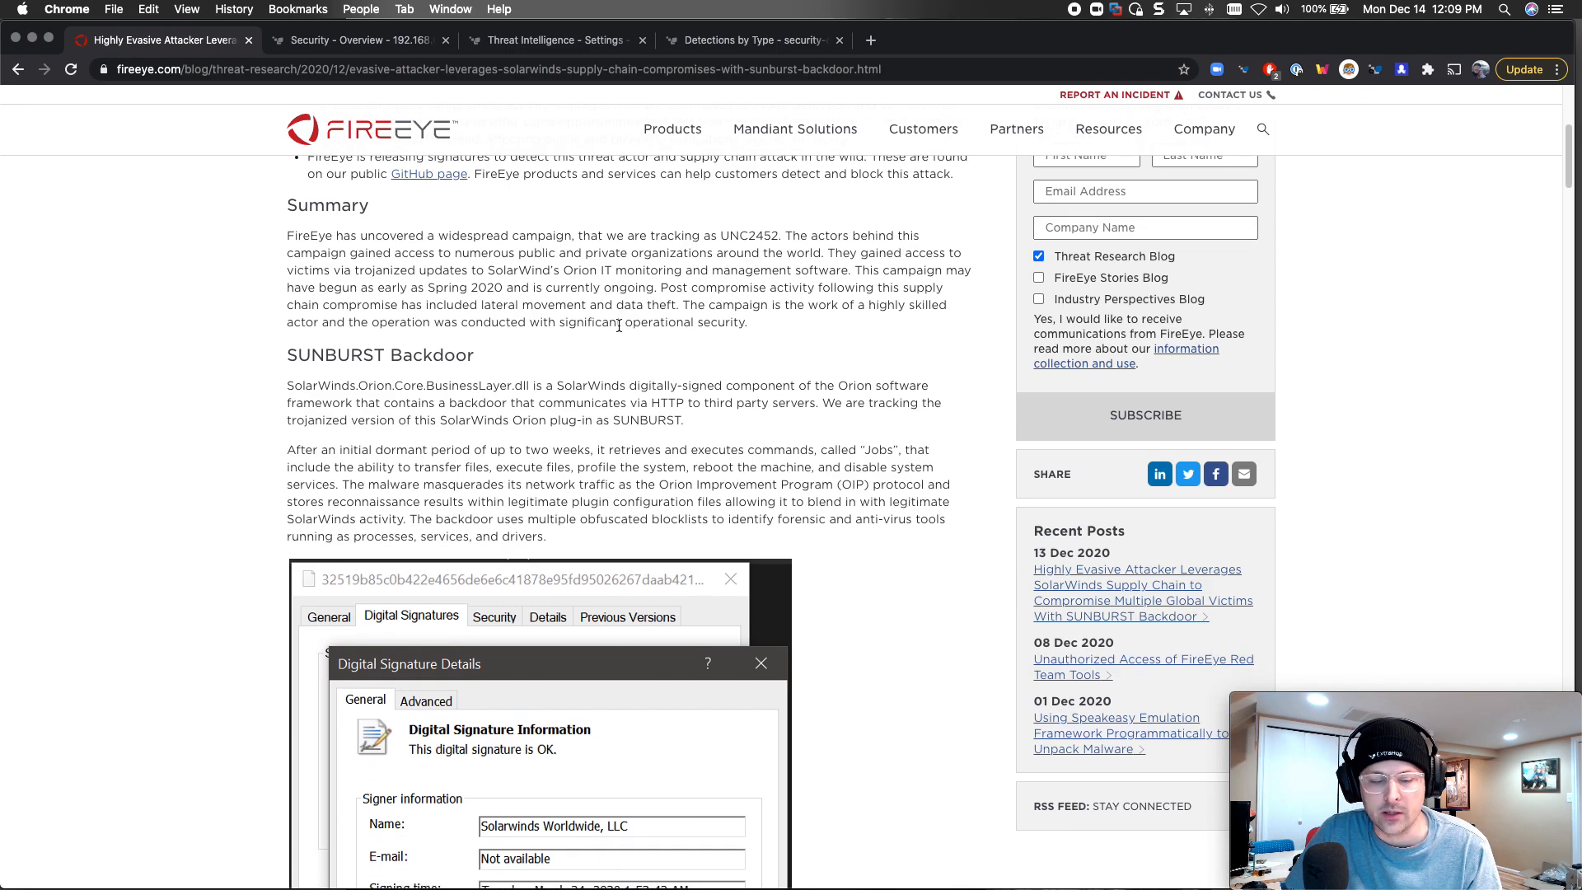
scroll("down", 3)
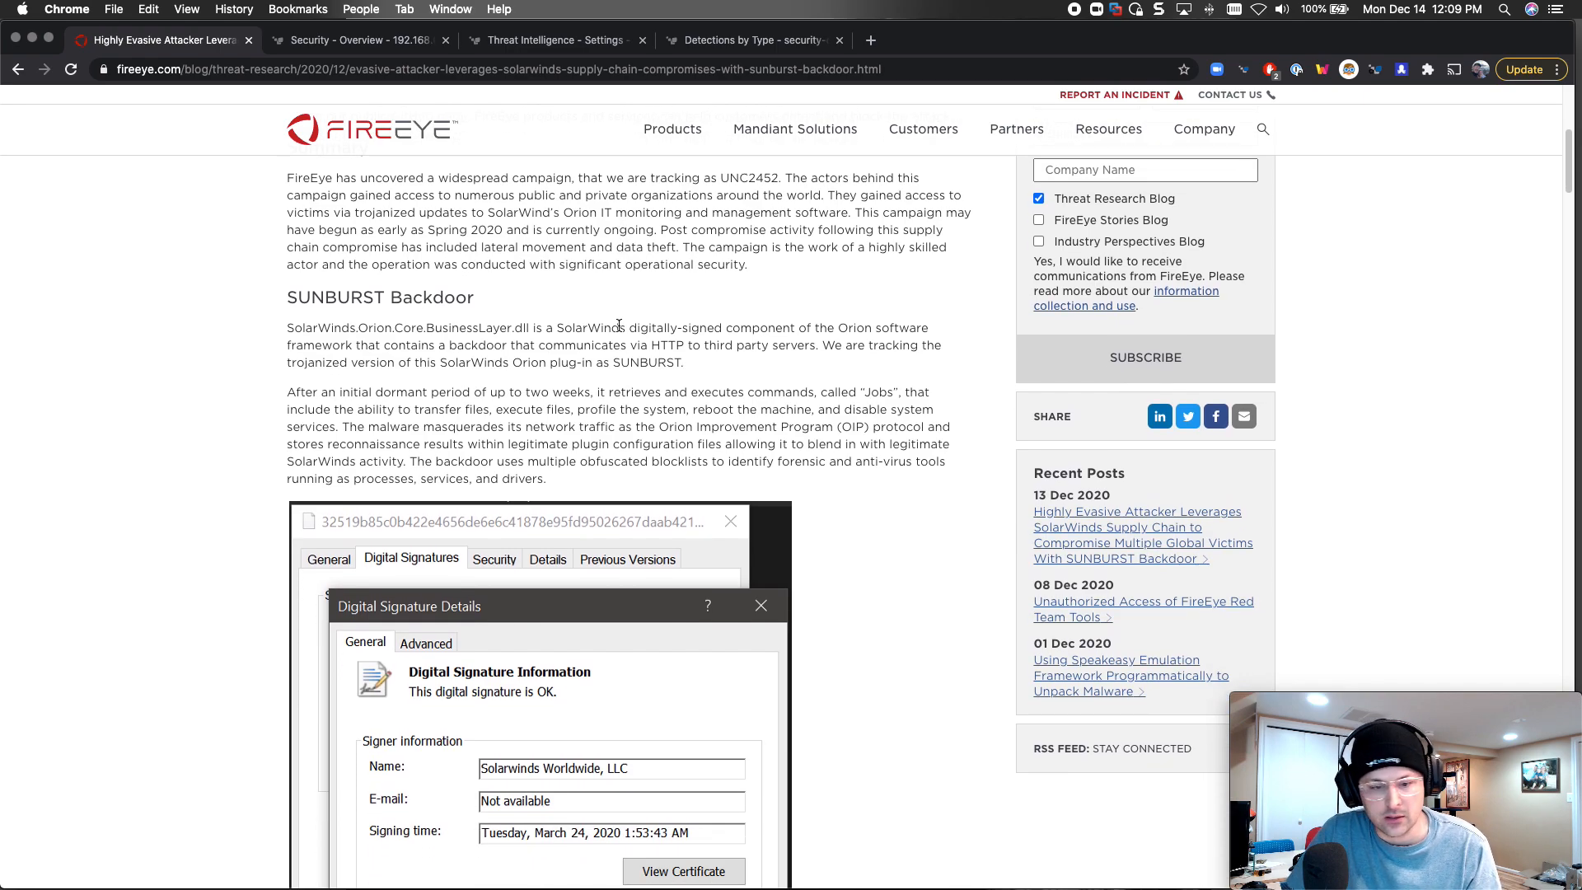
scroll("down", 3)
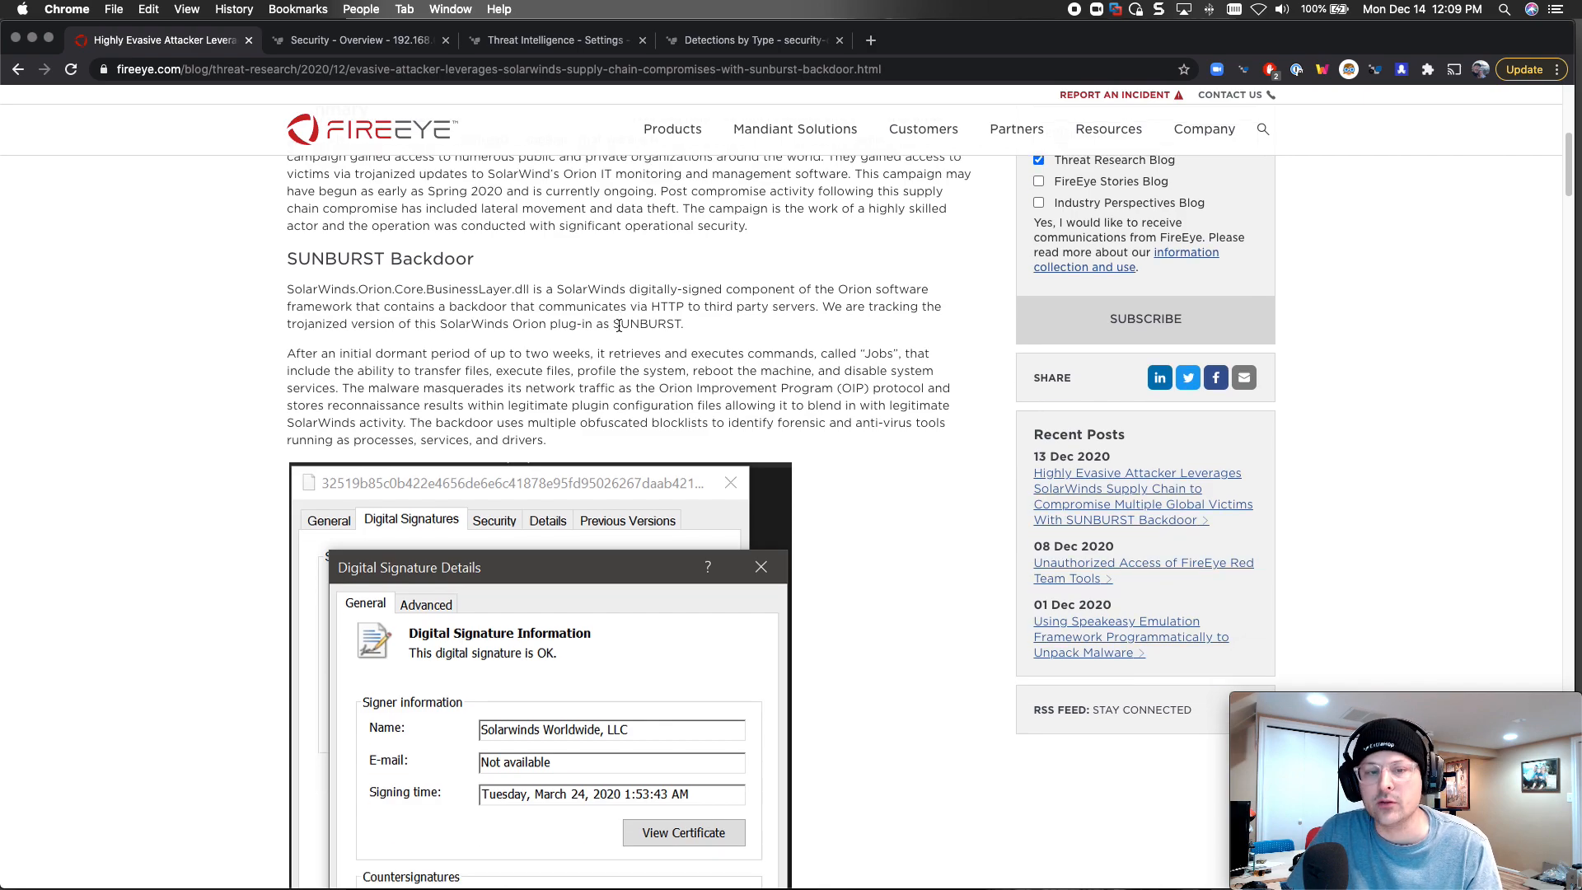
scroll("down", 3)
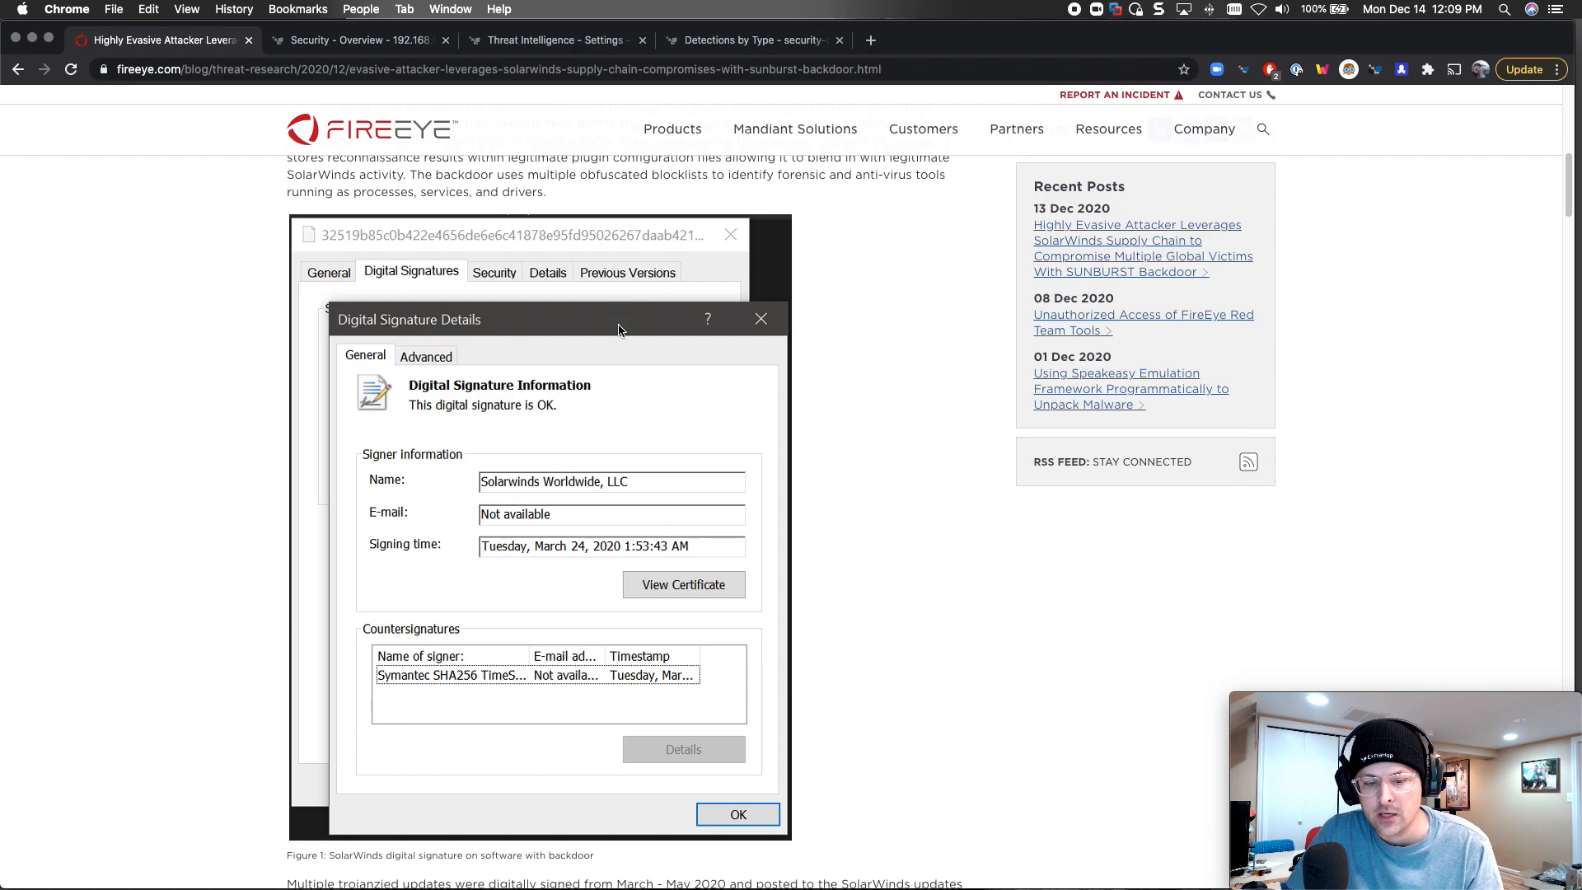
scroll("down", 3)
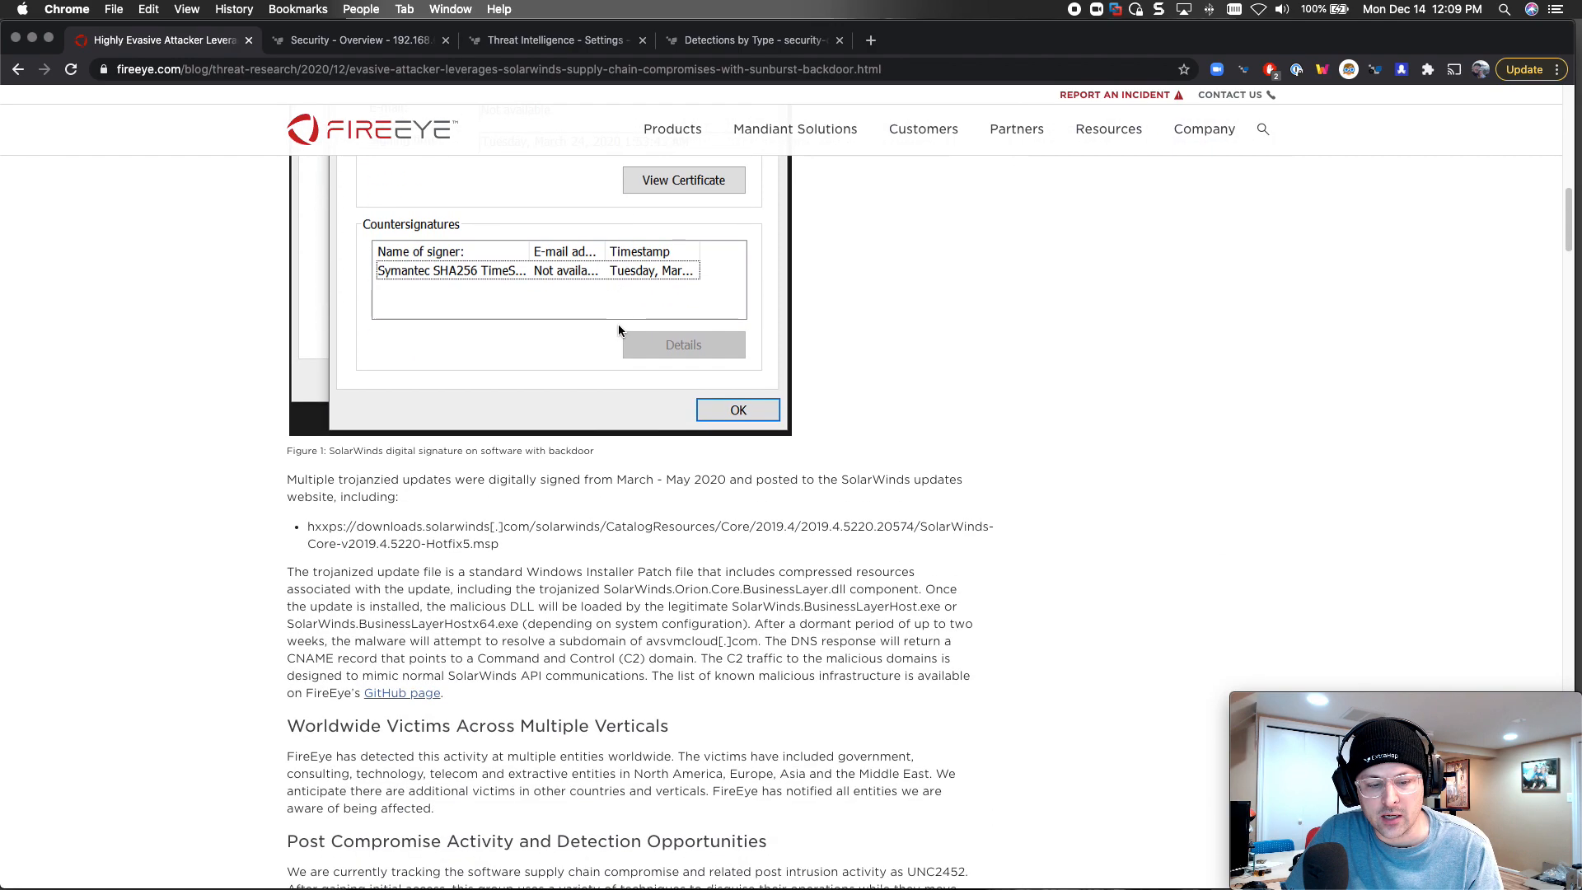
left_click(737, 410)
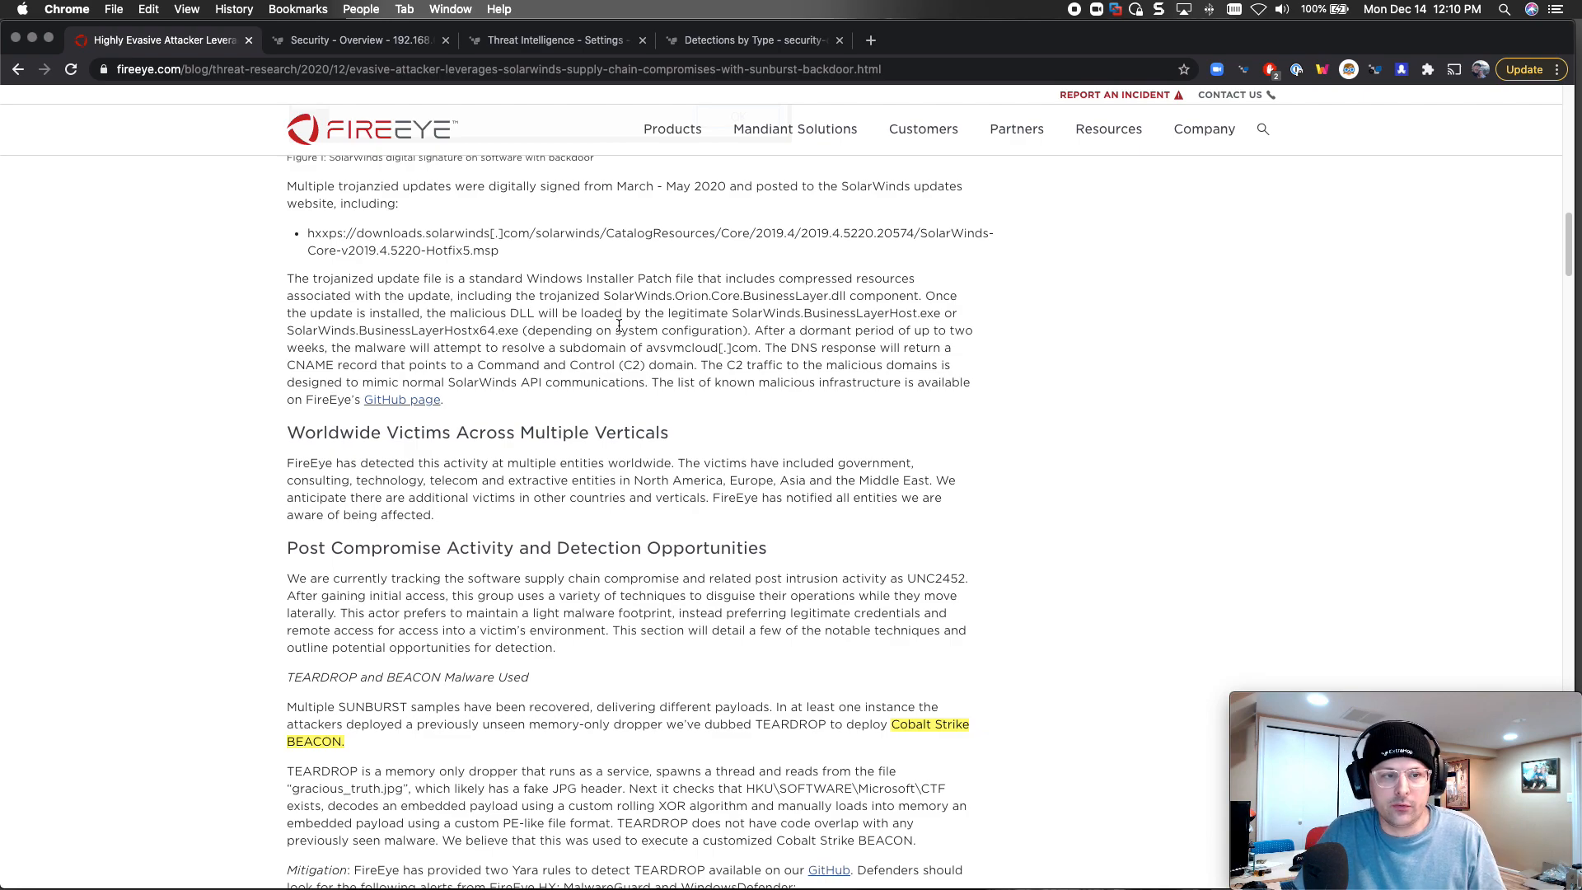
- Scroll past TEARDROP to 'Attacker Hostnames Match Victim Environment' and 'IP Addresses located in Victim's Country'
scroll("down", 3)
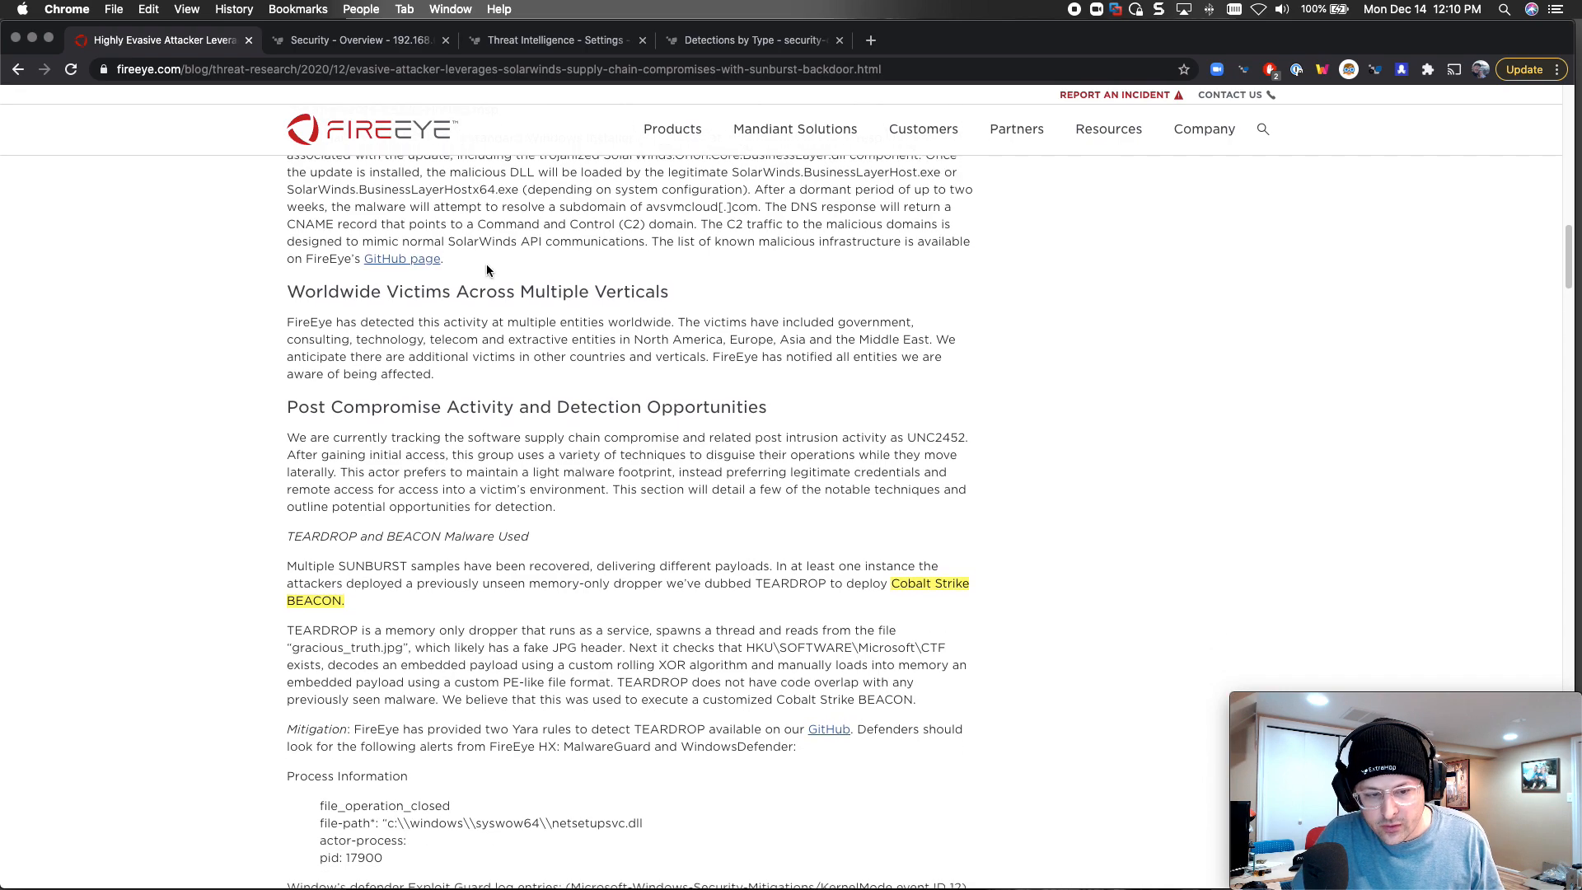
scroll("down", 3)
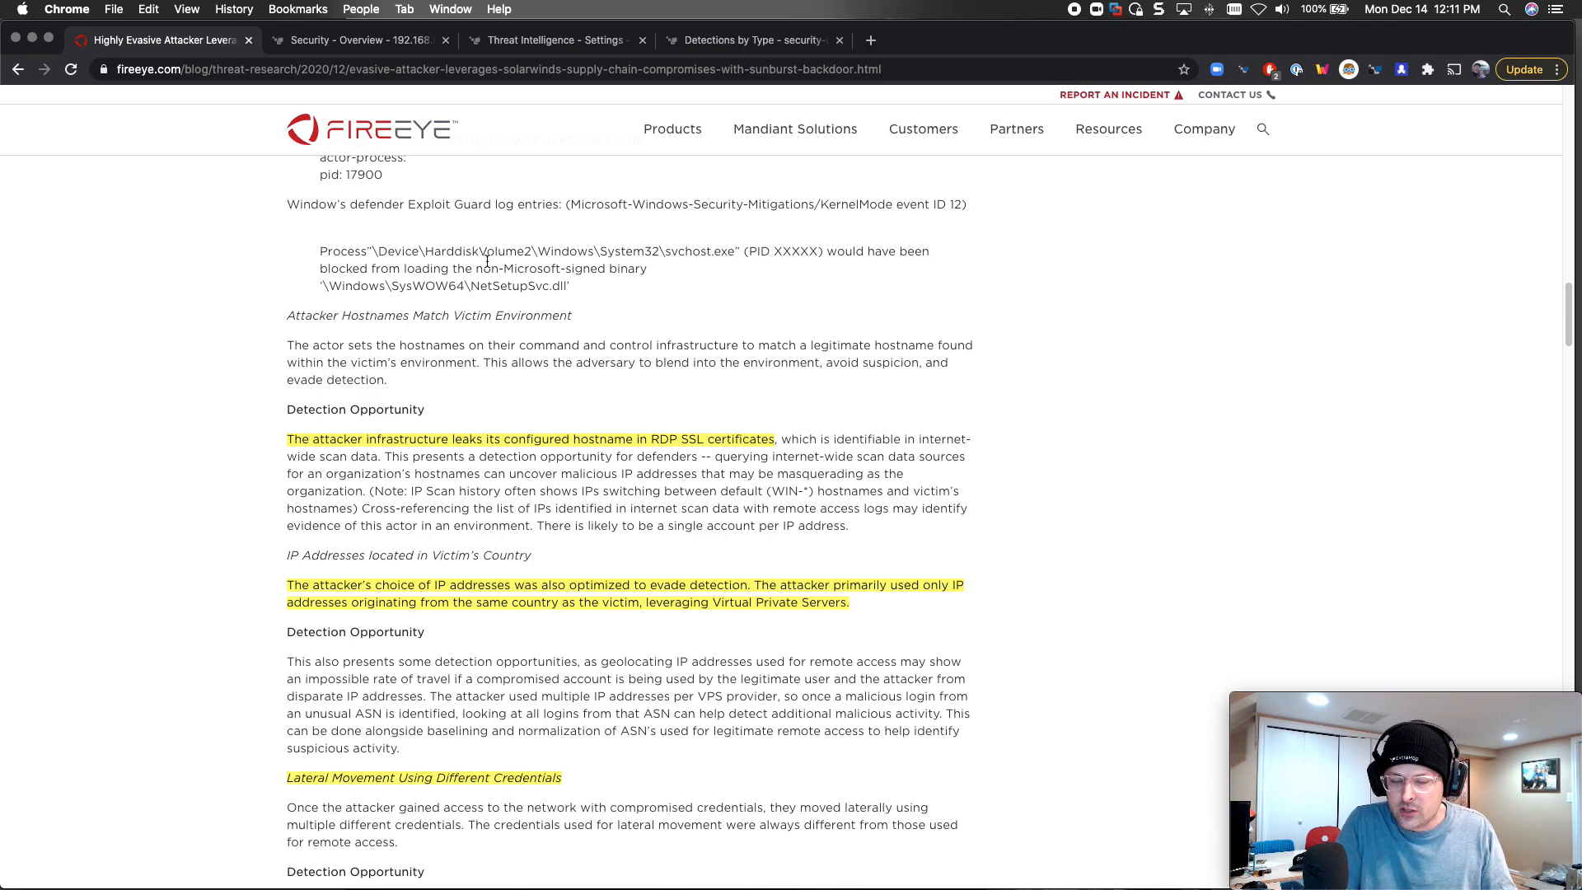
- Scroll to 'Lateral Movement Using Different Credentials' and 'Temporary File Replacement and Temporary Task Modification'
scroll("down", 3)
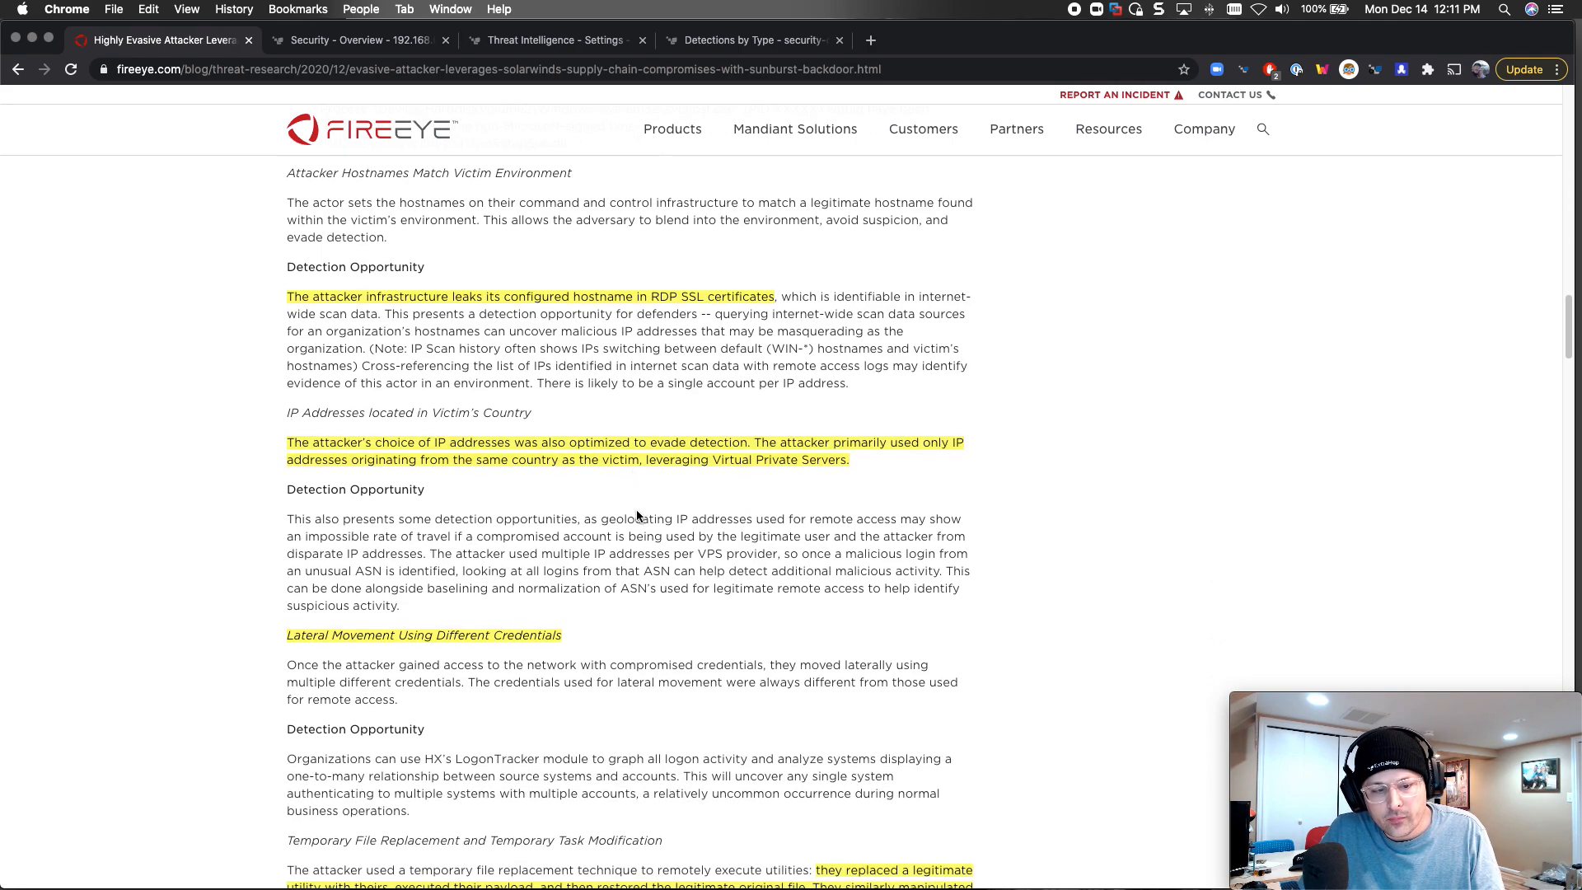
mouse_move(763, 506)
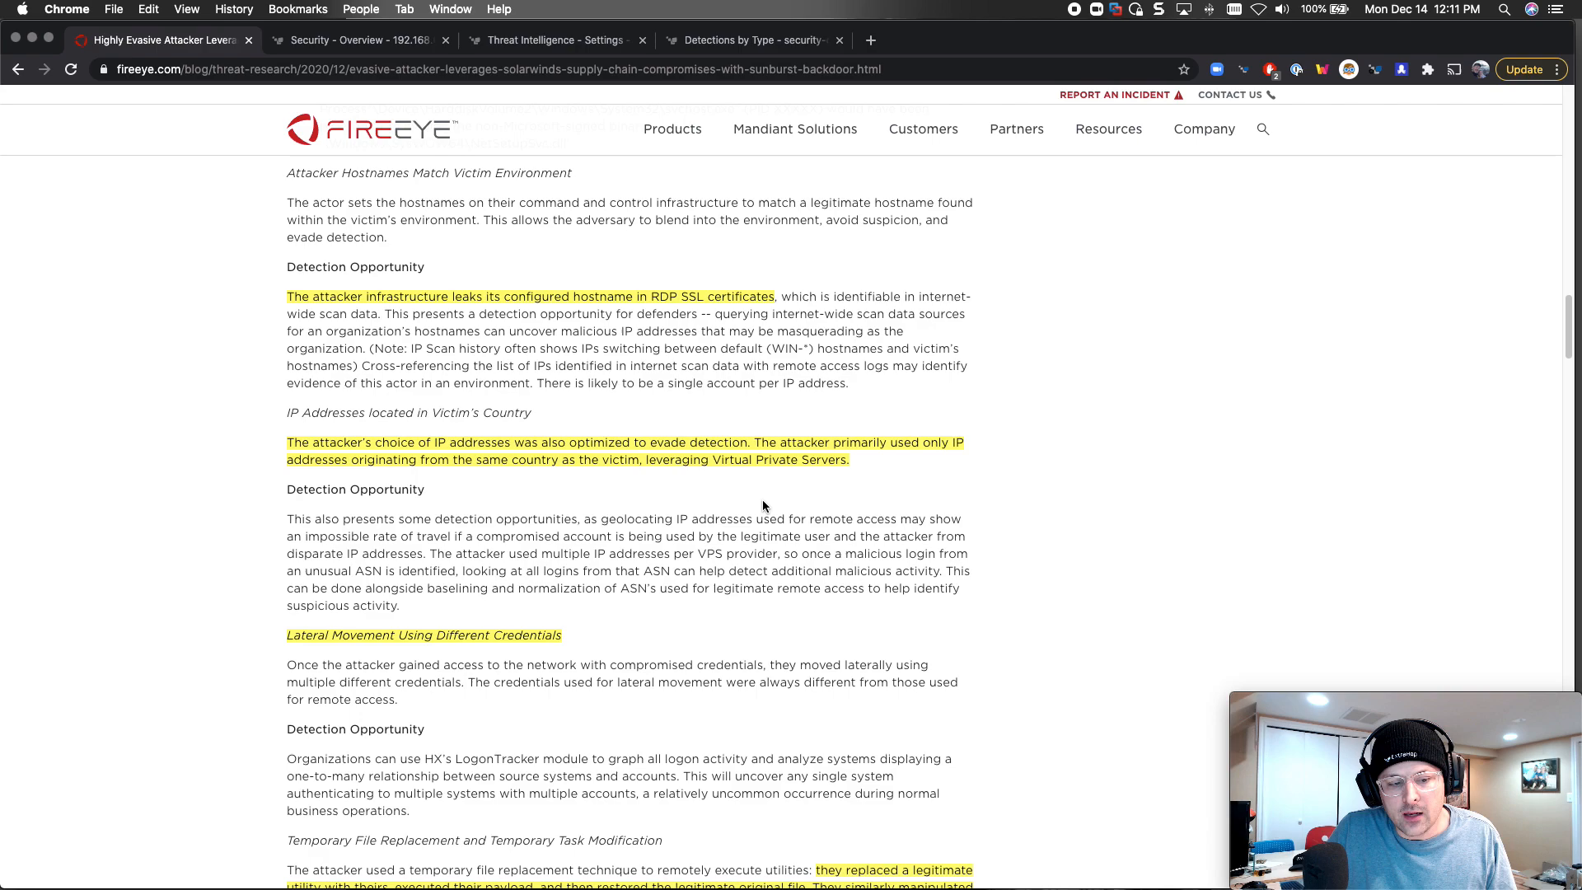
scroll("down", 3)
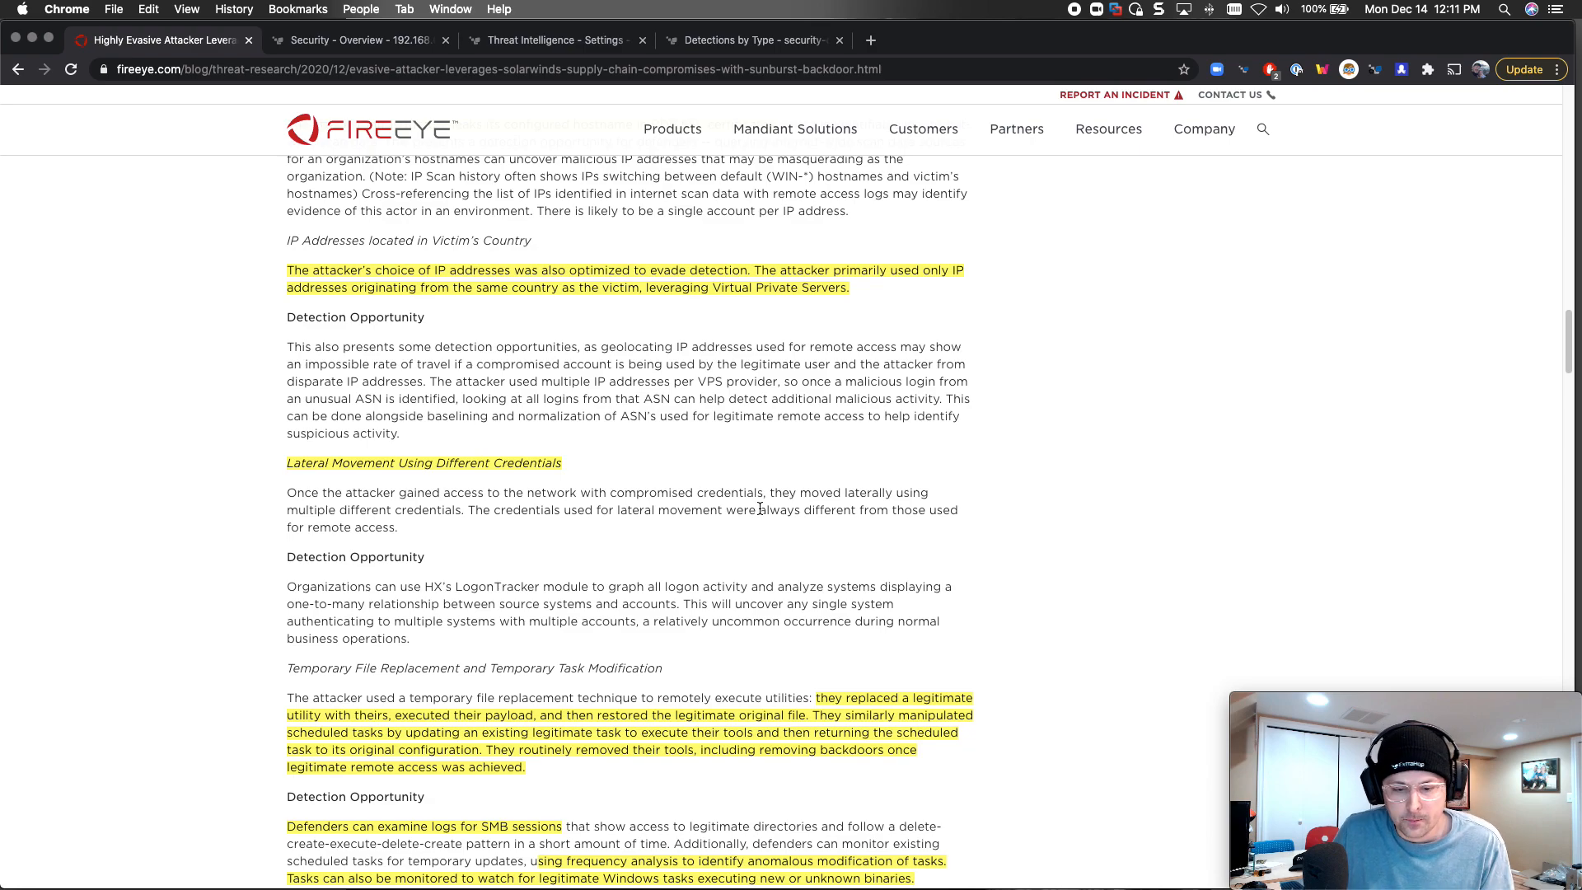
- Scroll to 'In-Depth Malware Analysis', 'Unique Capabilities' and the start of 'Delivery and Installation'
scroll("down", 3)
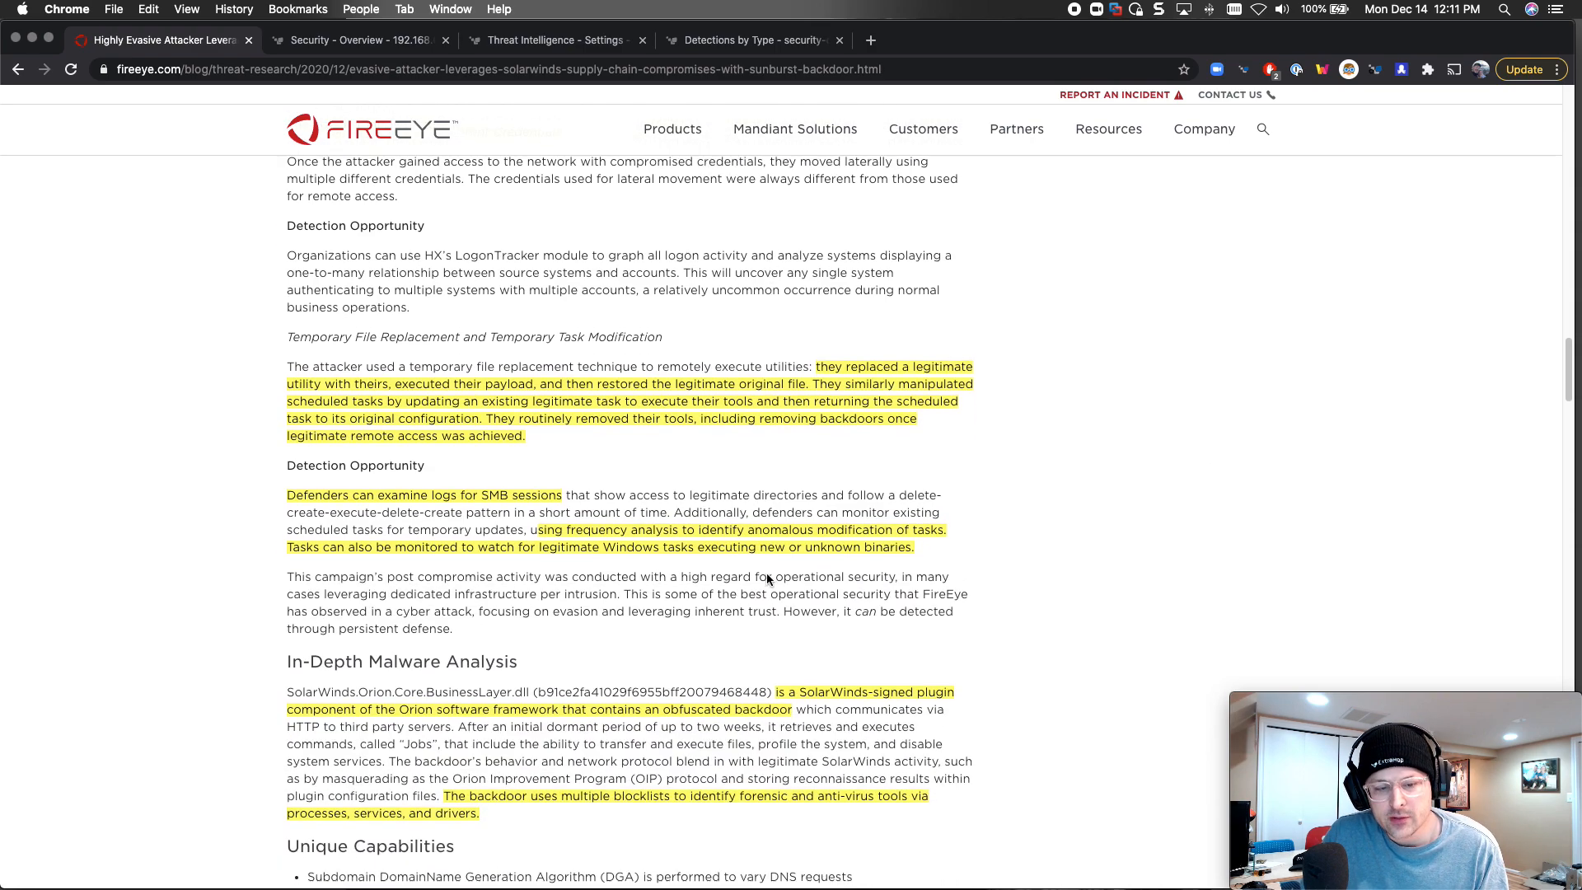
scroll("down", 3)
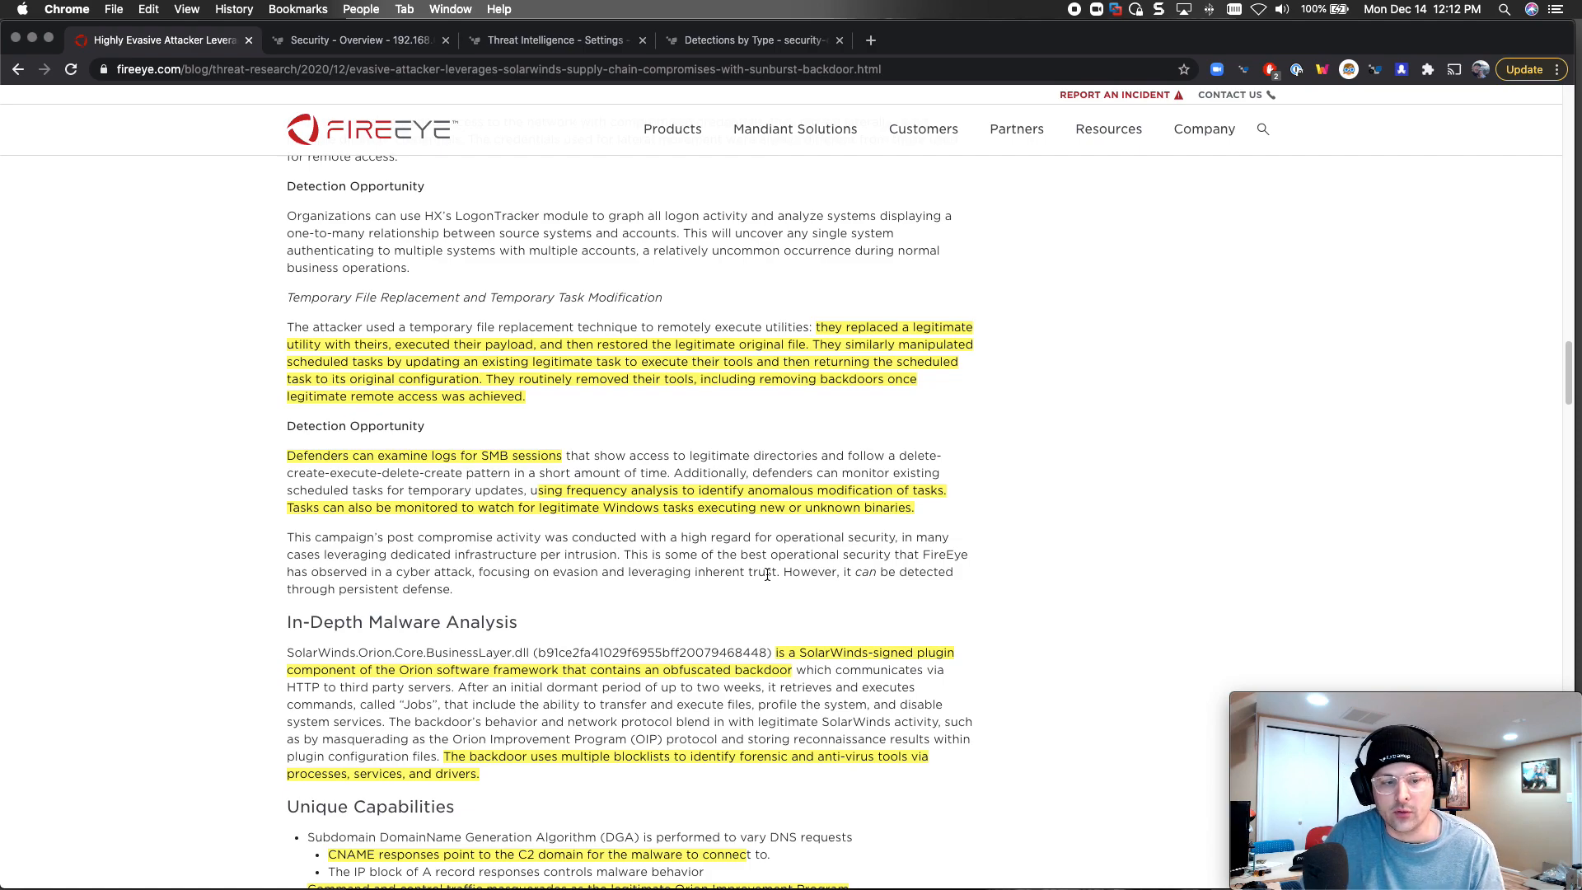
scroll("down", 3)
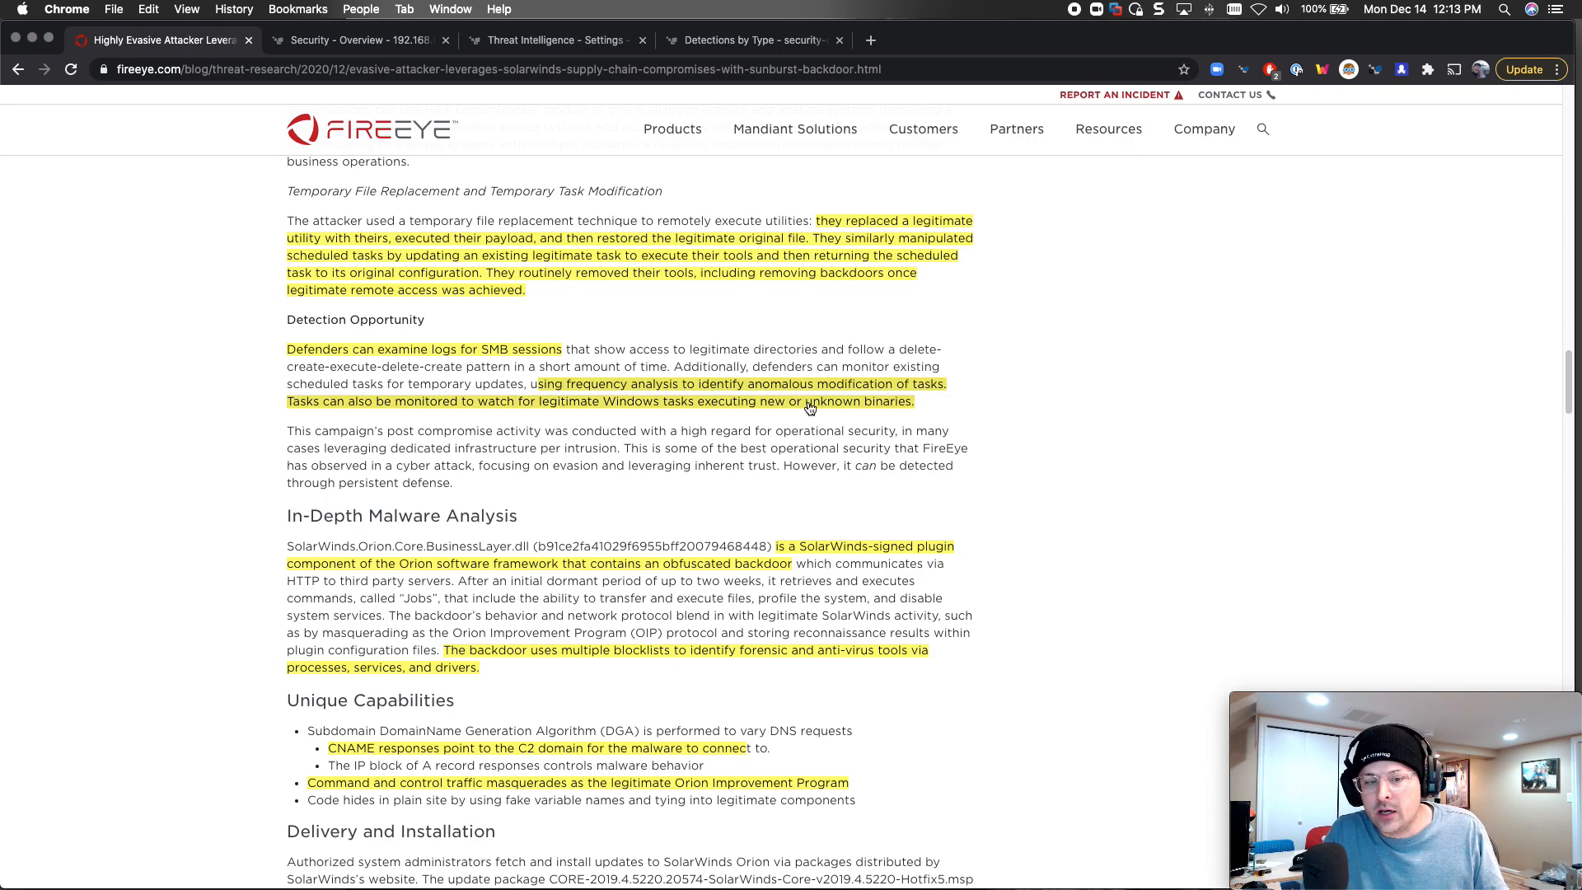
mouse_move(1103, 473)
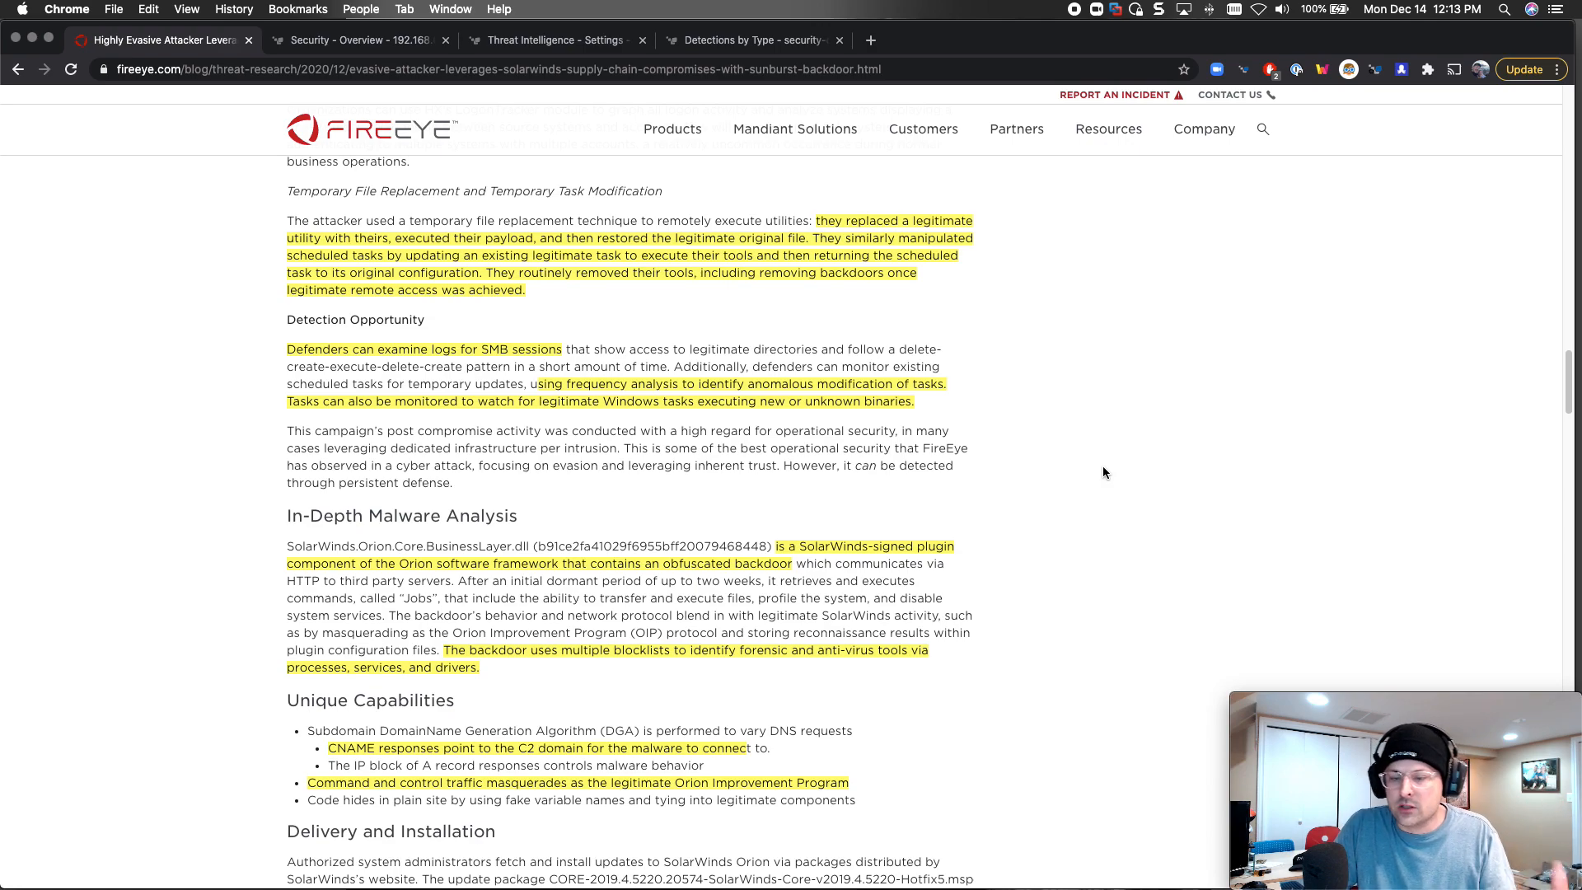
- Scroll to the MITRE ATT&CK Techniques Observed table, then switch to the Reveal(x) Detections by Type page
scroll("down", 3)
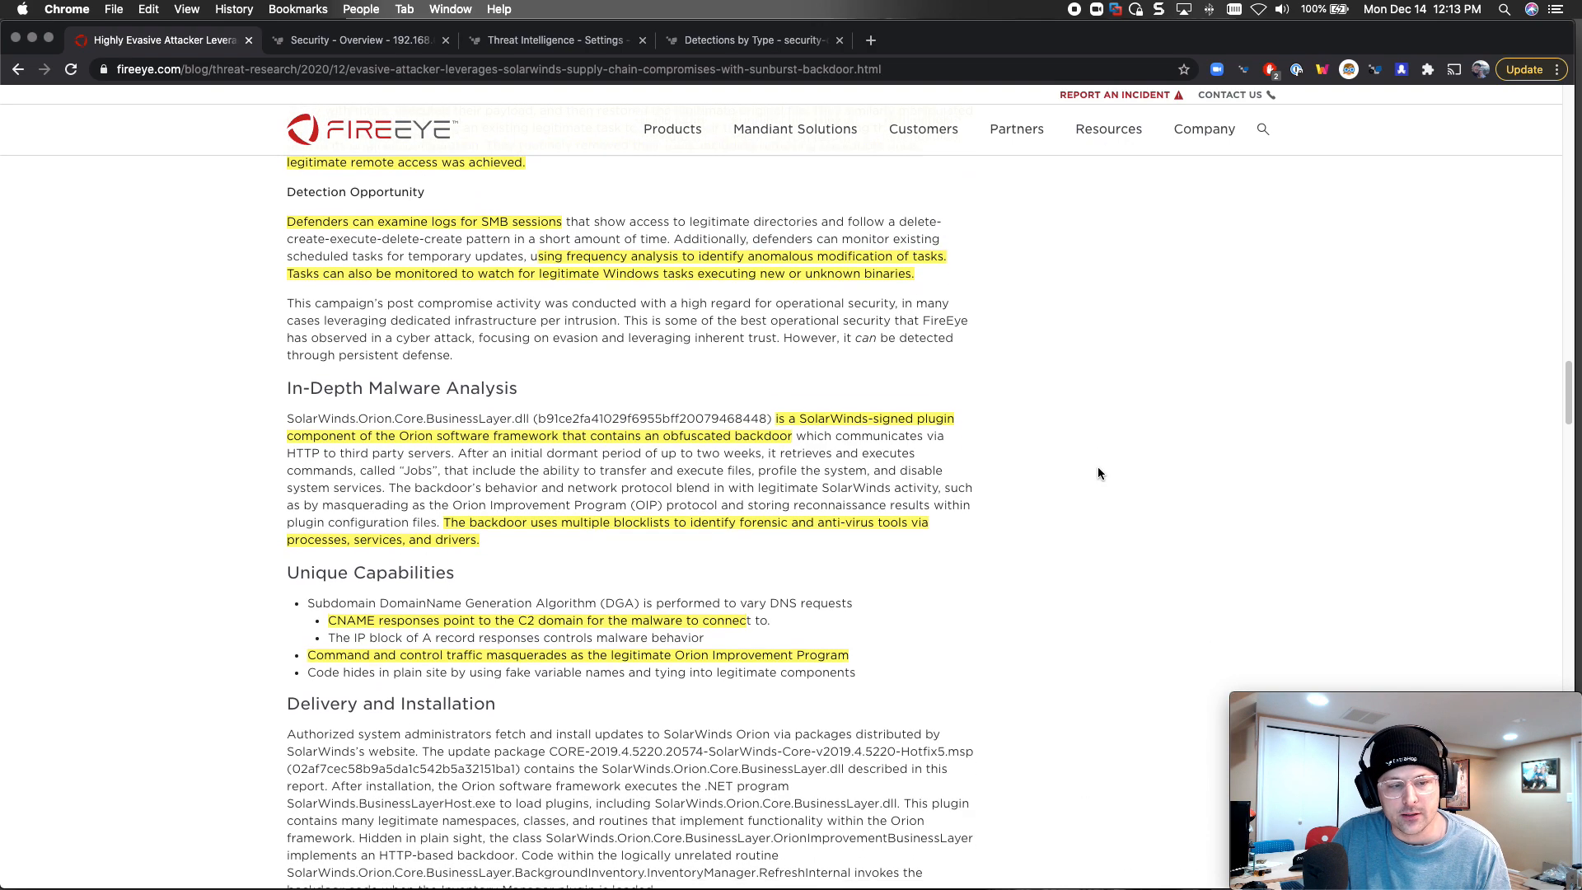
scroll("down", 3)
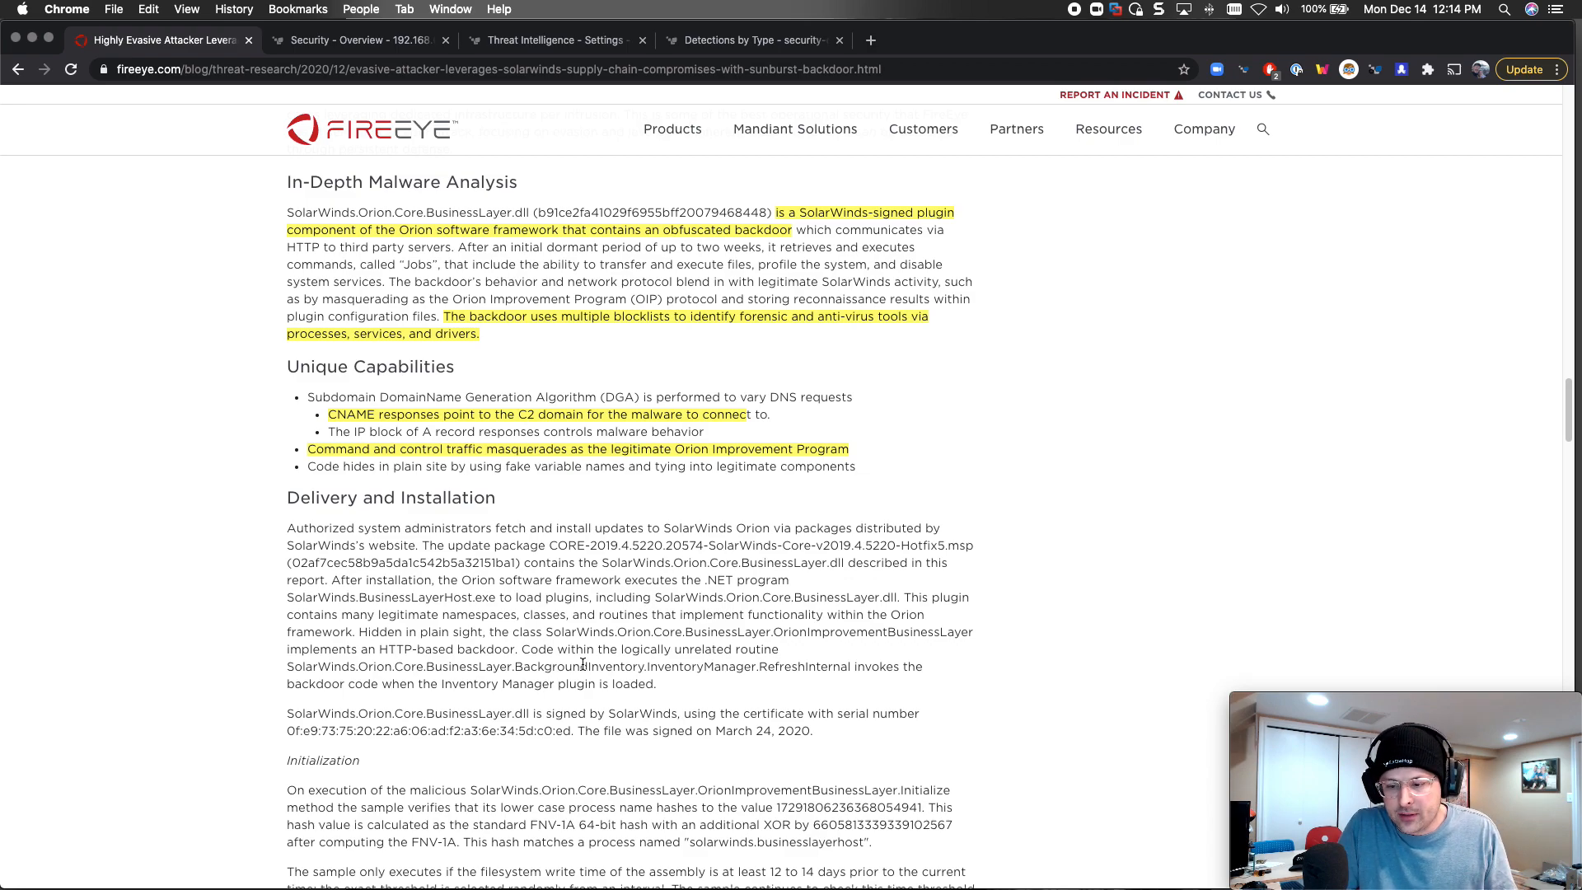
scroll("down", 3)
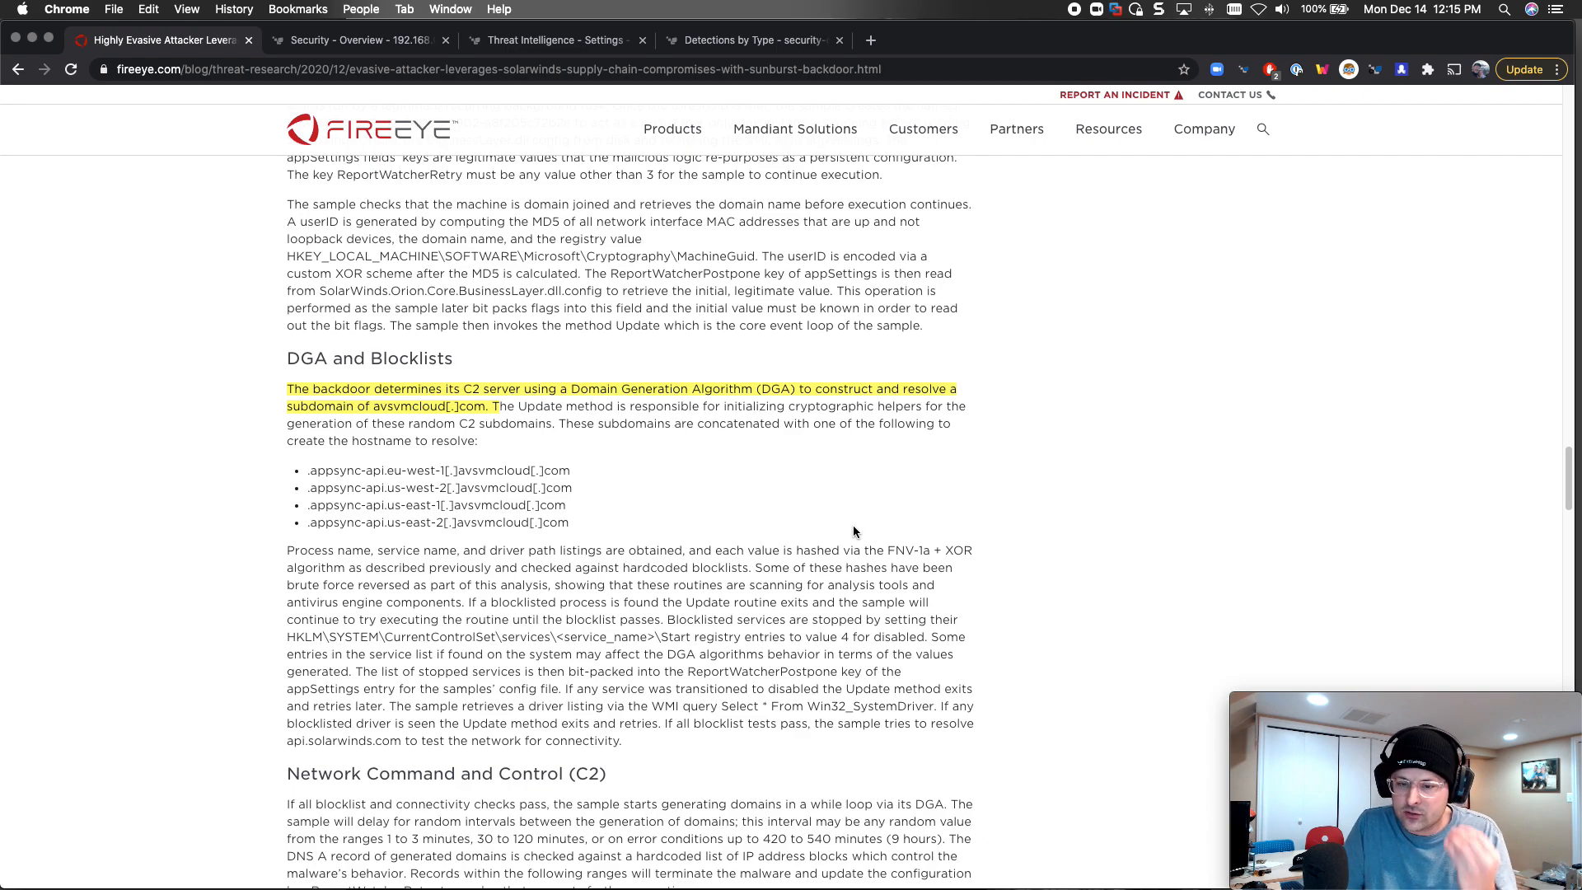
scroll("down", 3)
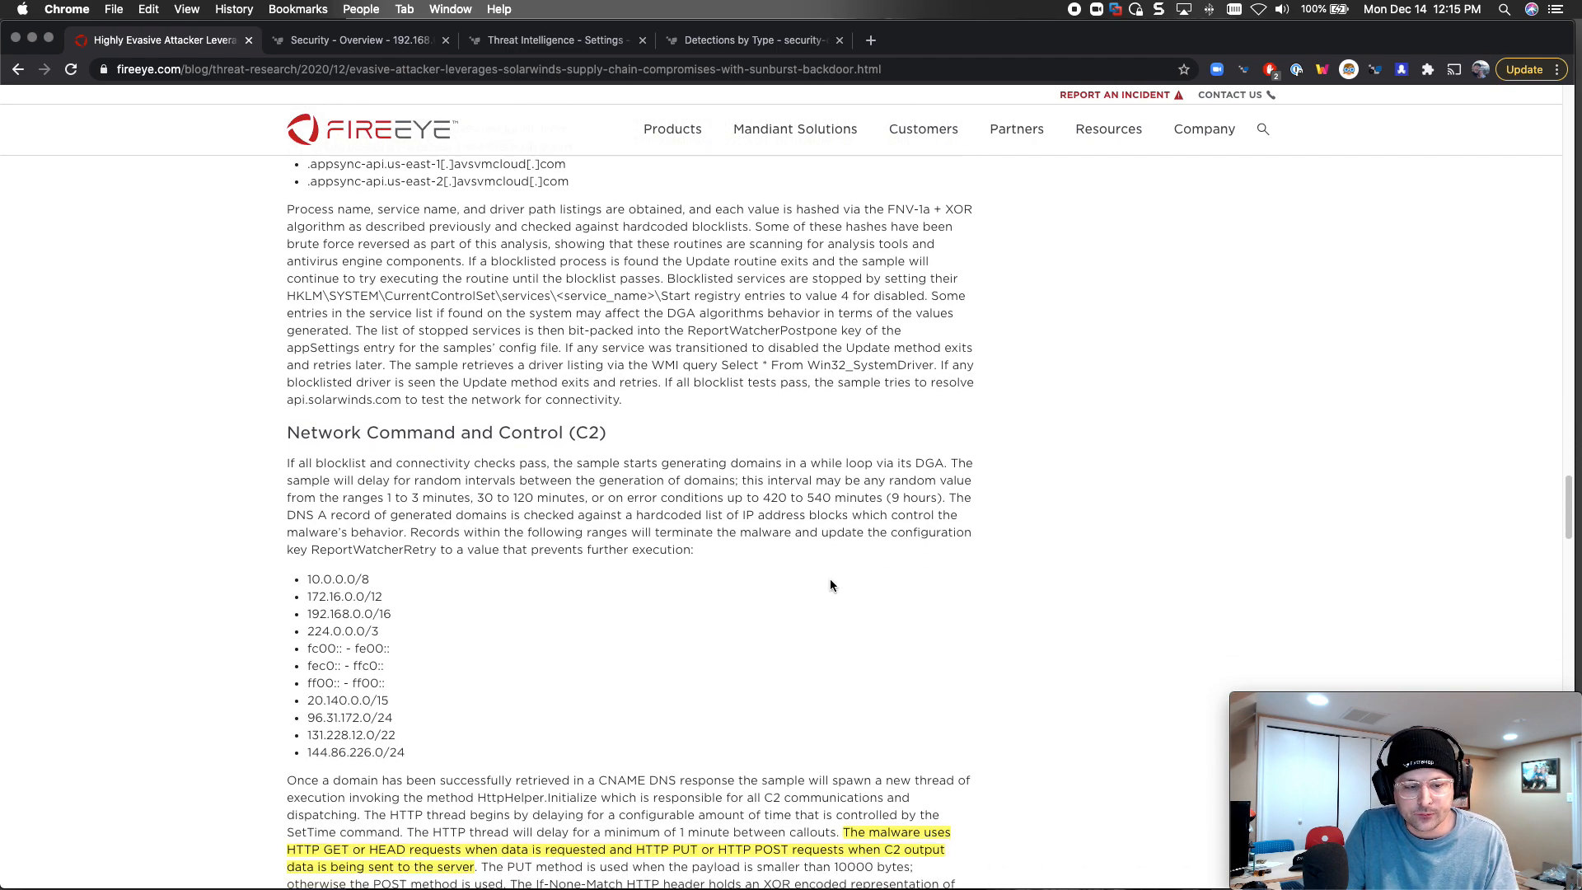
scroll("down", 3)
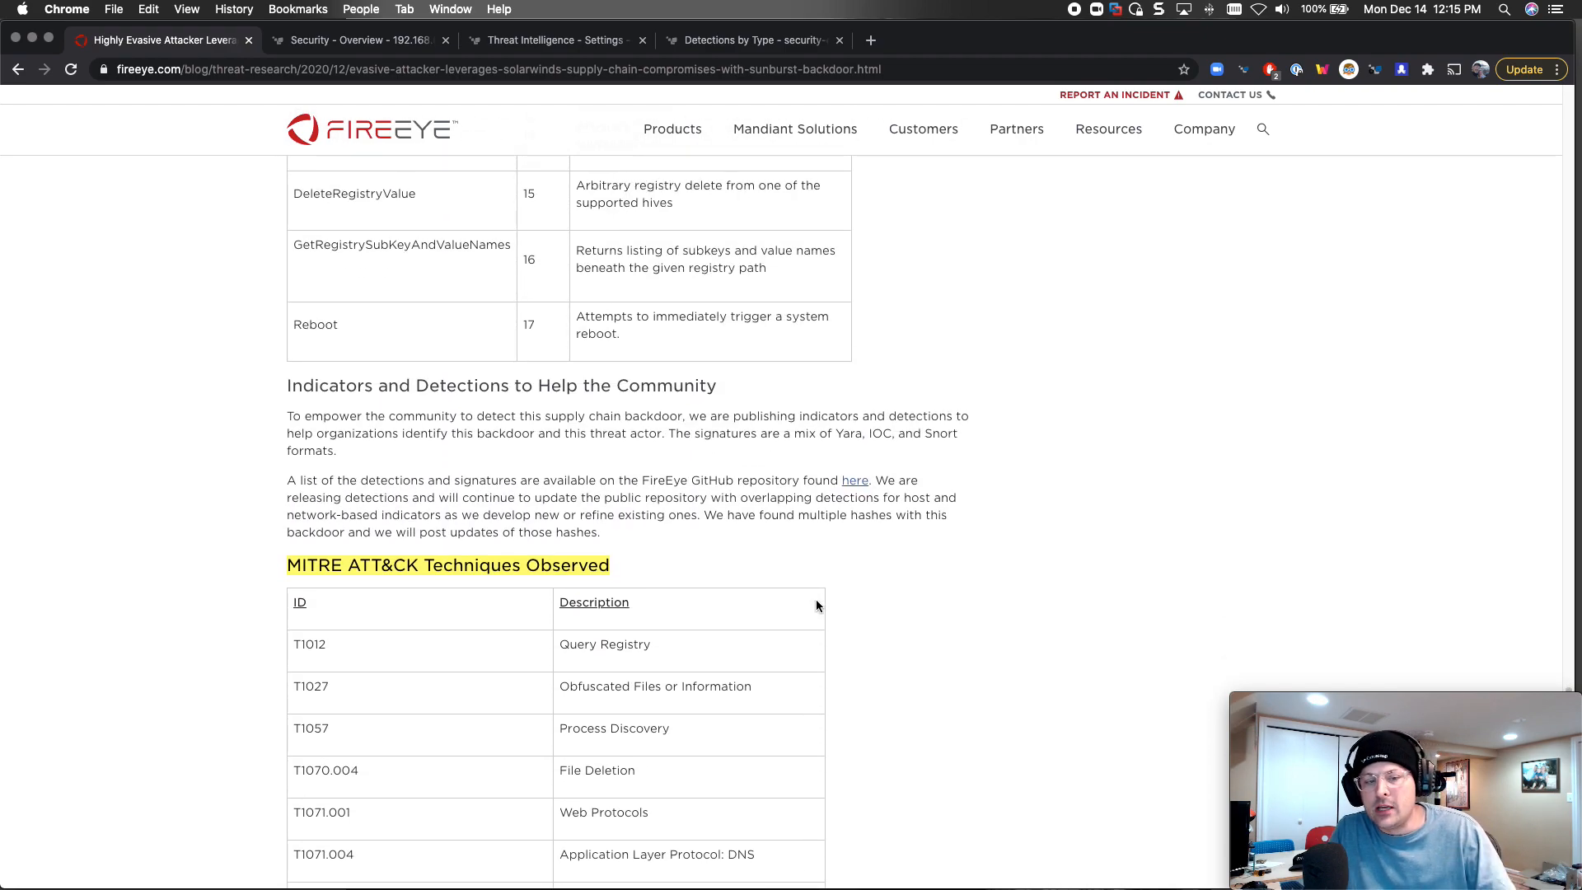
scroll("down", 3)
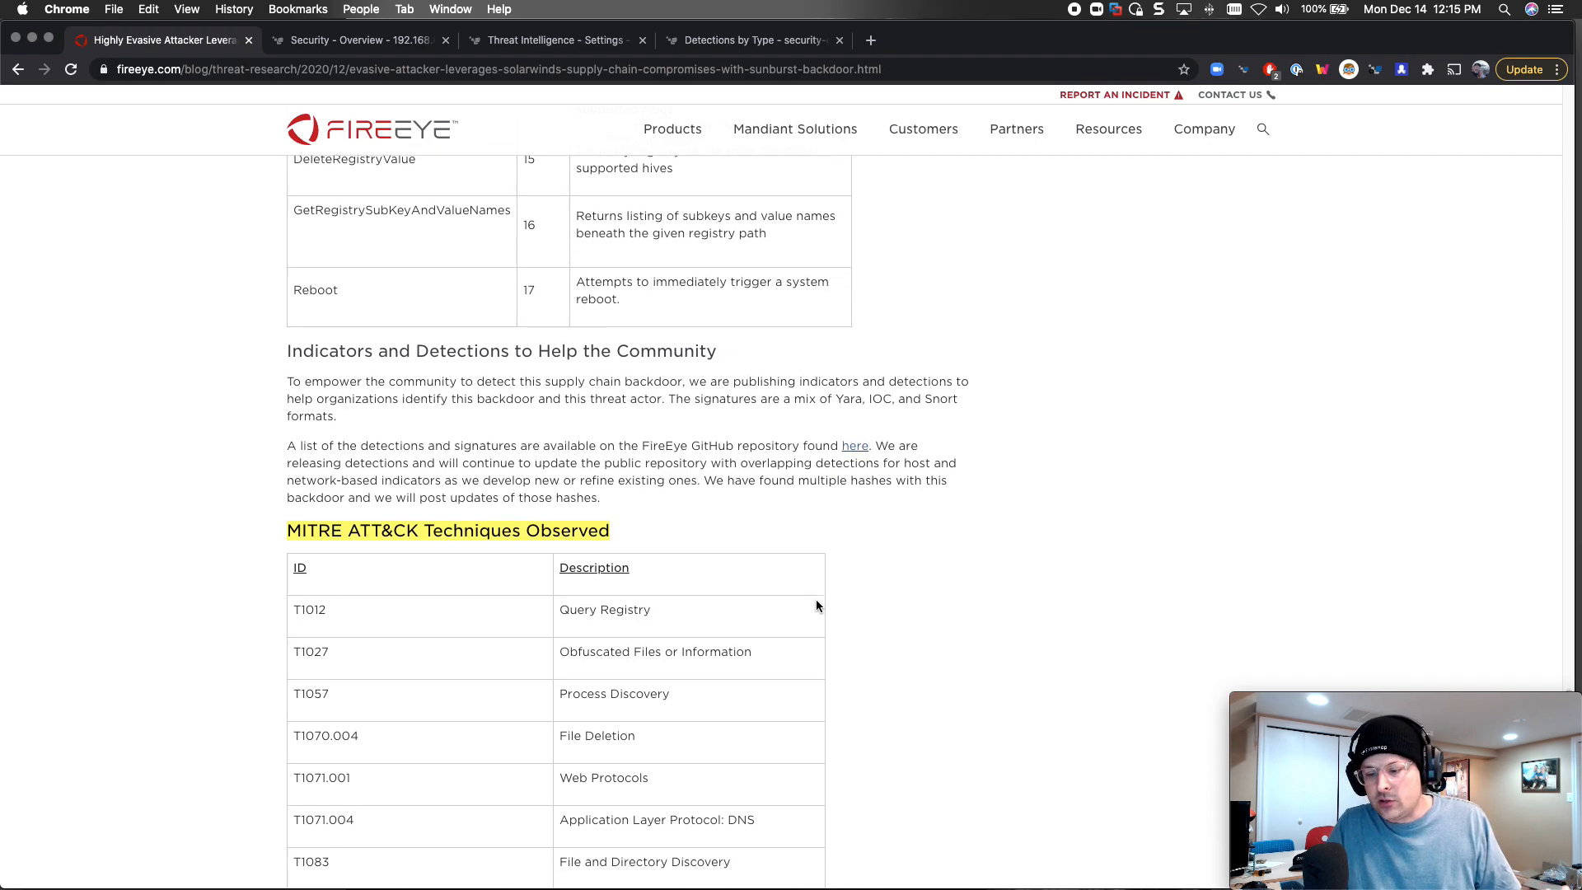
scroll("down", 3)
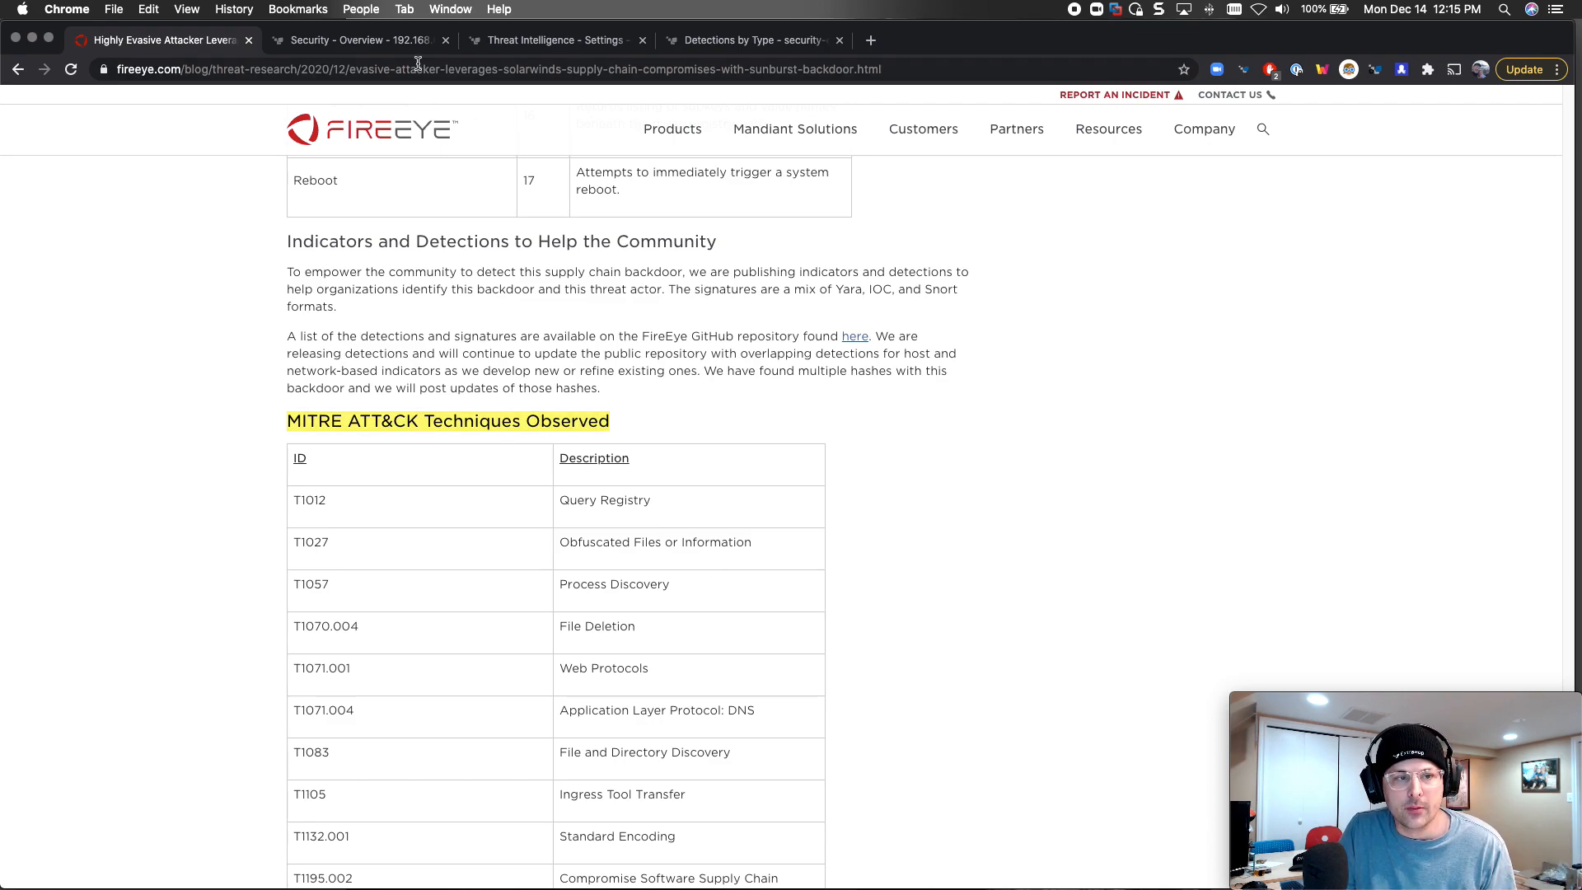
left_click(752, 40)
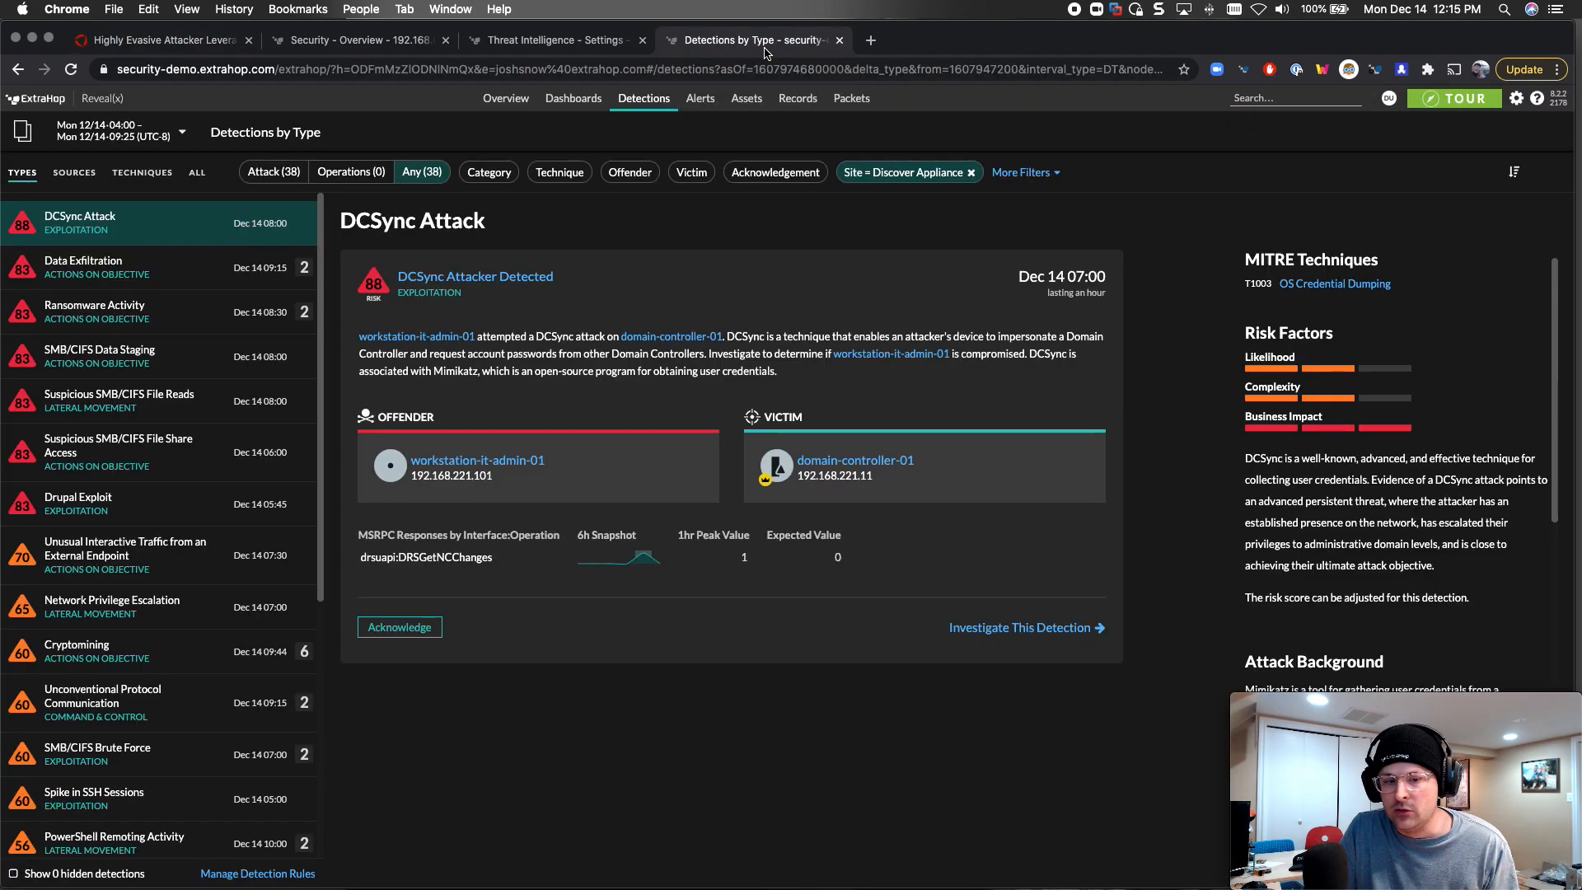
mouse_move(690, 232)
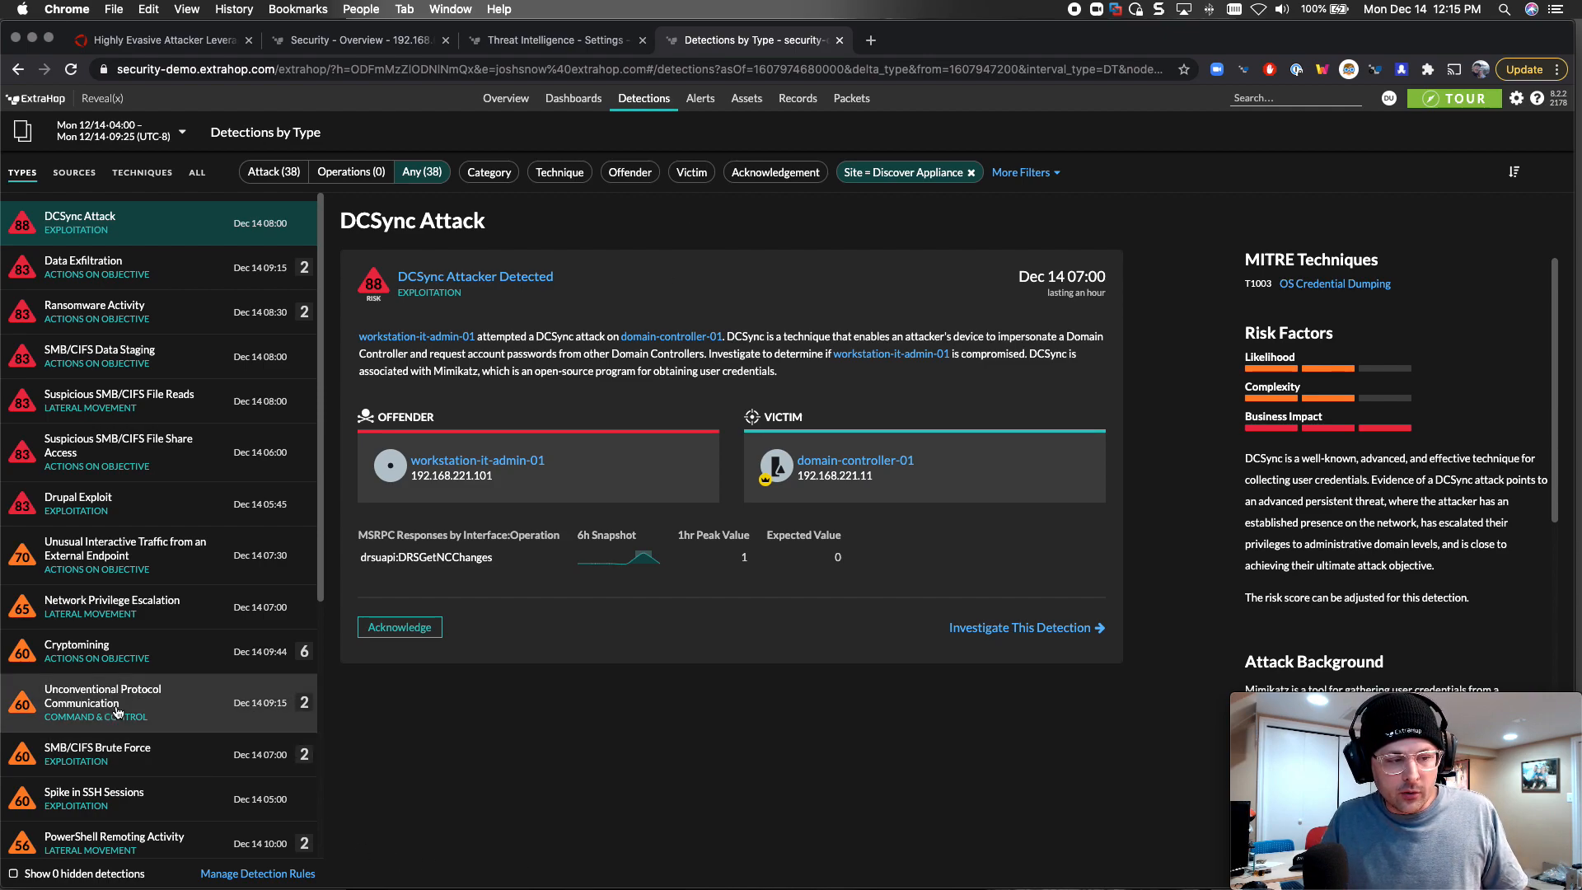
- View the Unusual Interactive Traffic detection and look up offender 194.105.192.99 in ARIN Whois
left_click(126, 555)
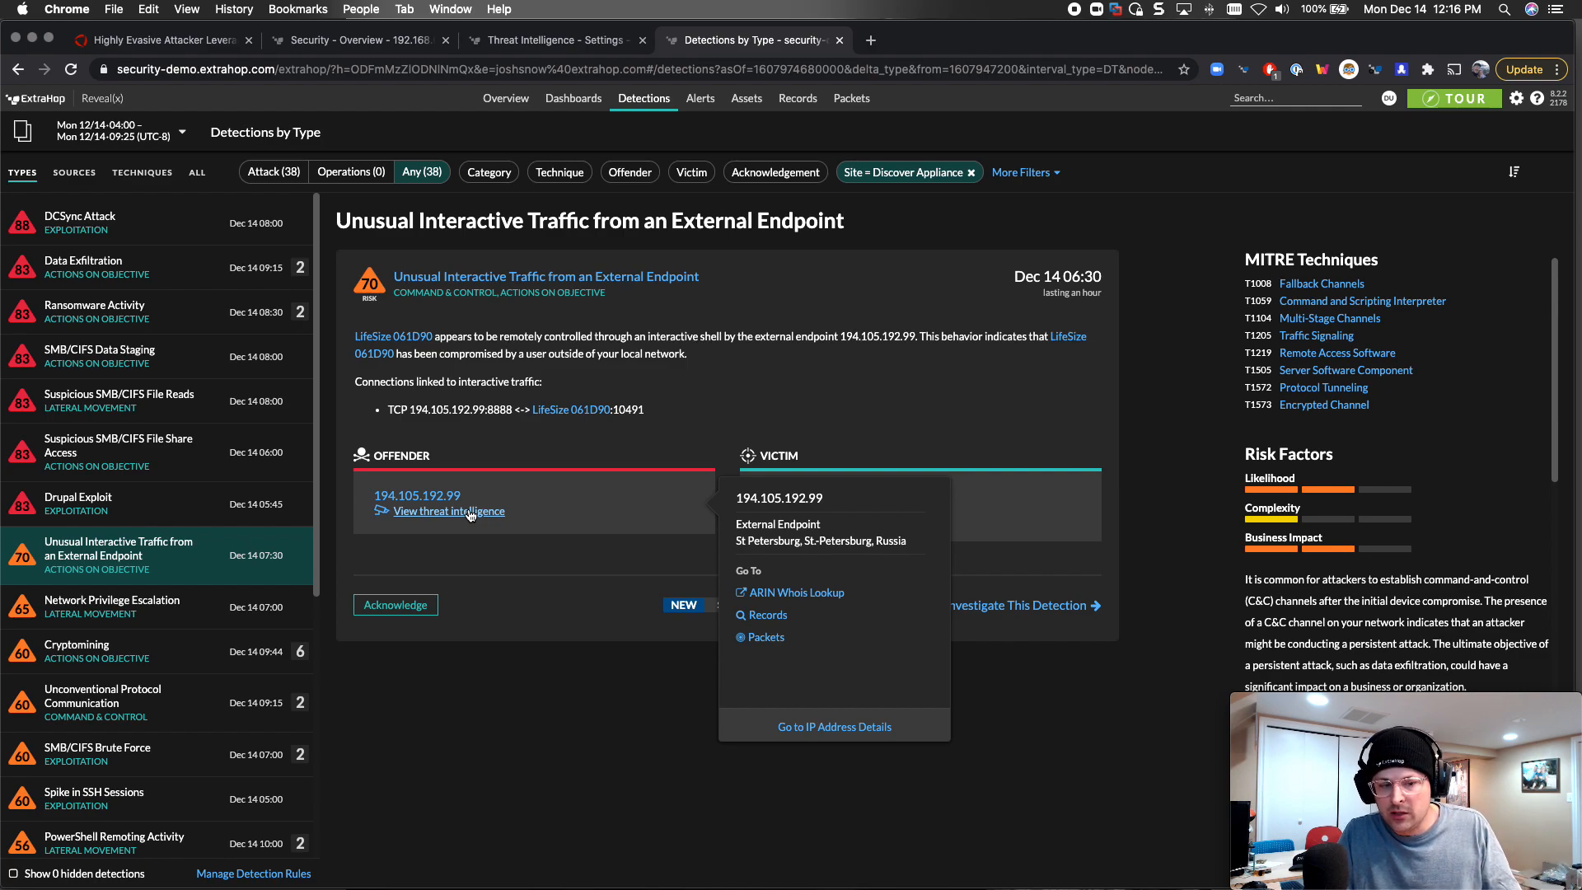
mouse_move(609, 516)
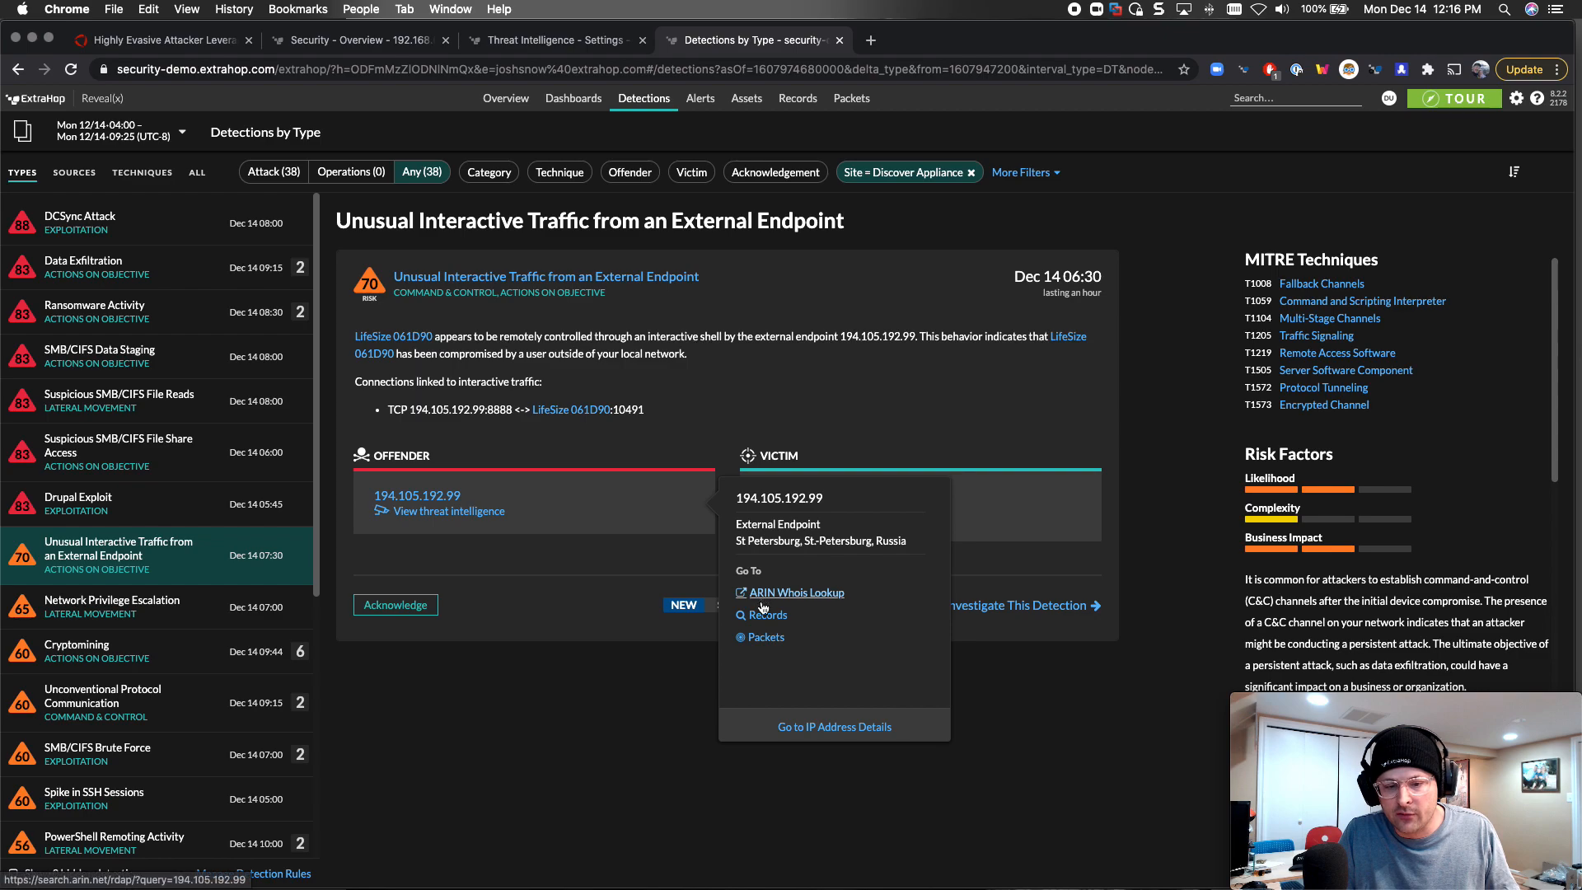
left_click(797, 592)
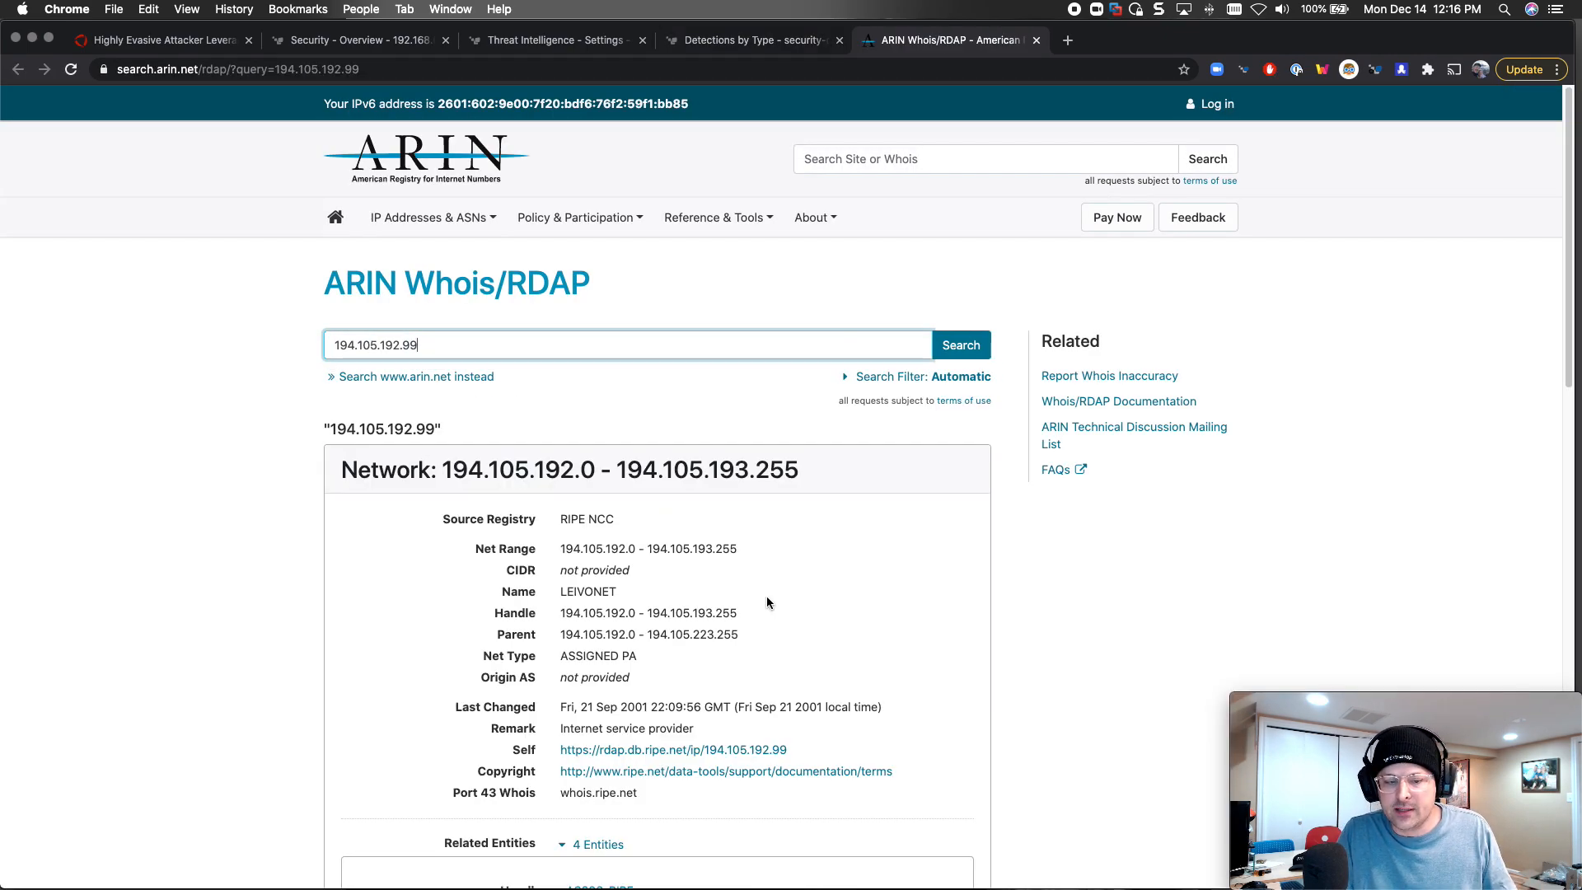
mouse_move(746, 84)
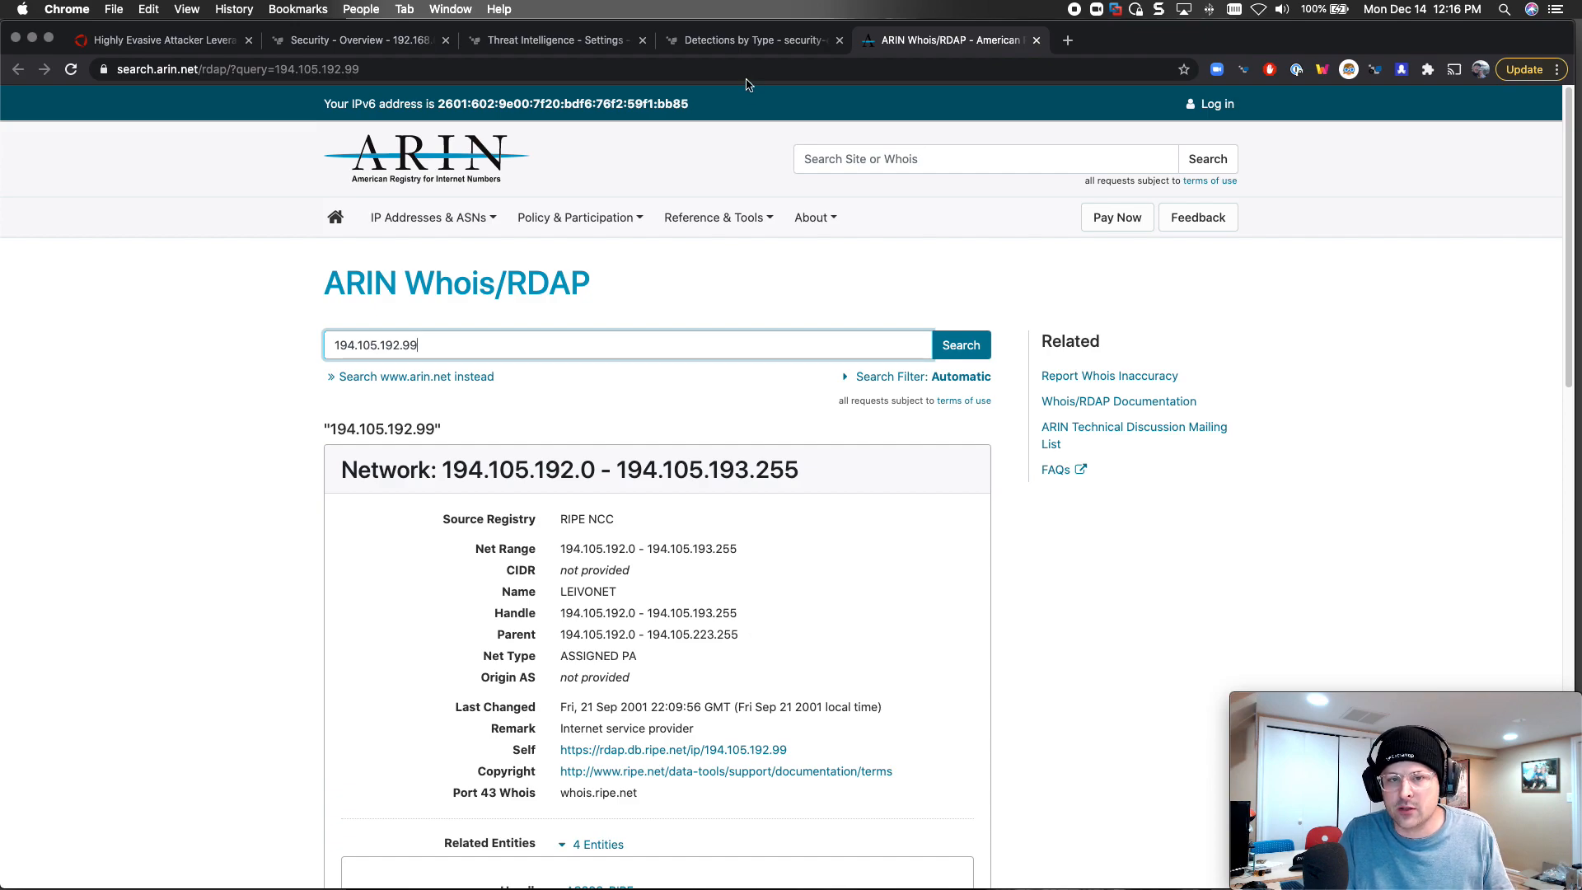
left_click(751, 40)
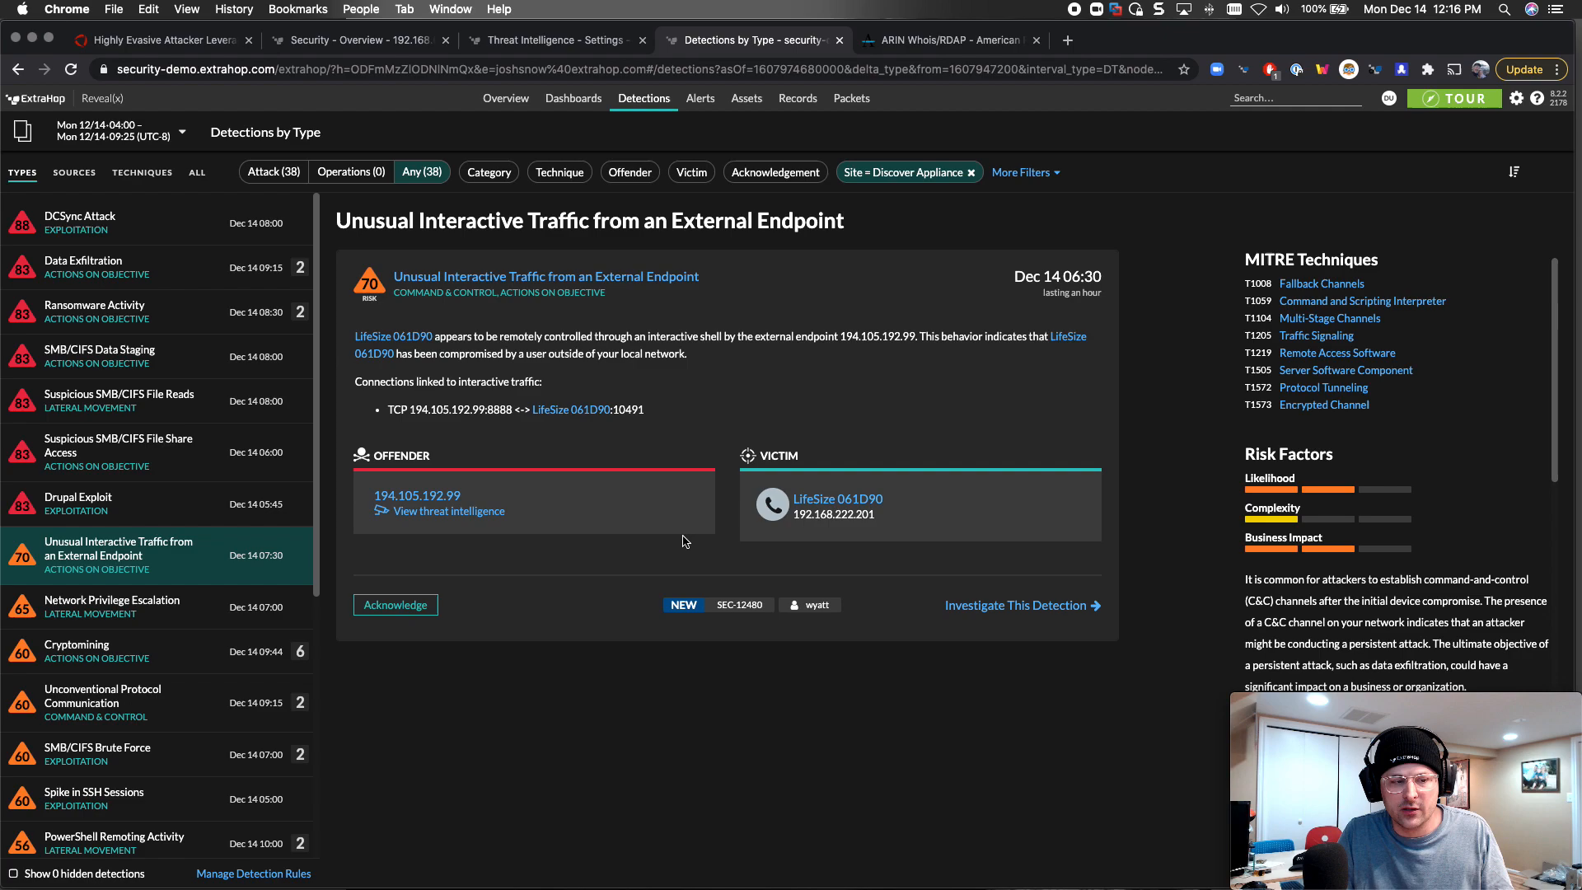
- Browse the detection list to the Data Exfiltration detections sending data to 194.105.192.99
left_click(118, 451)
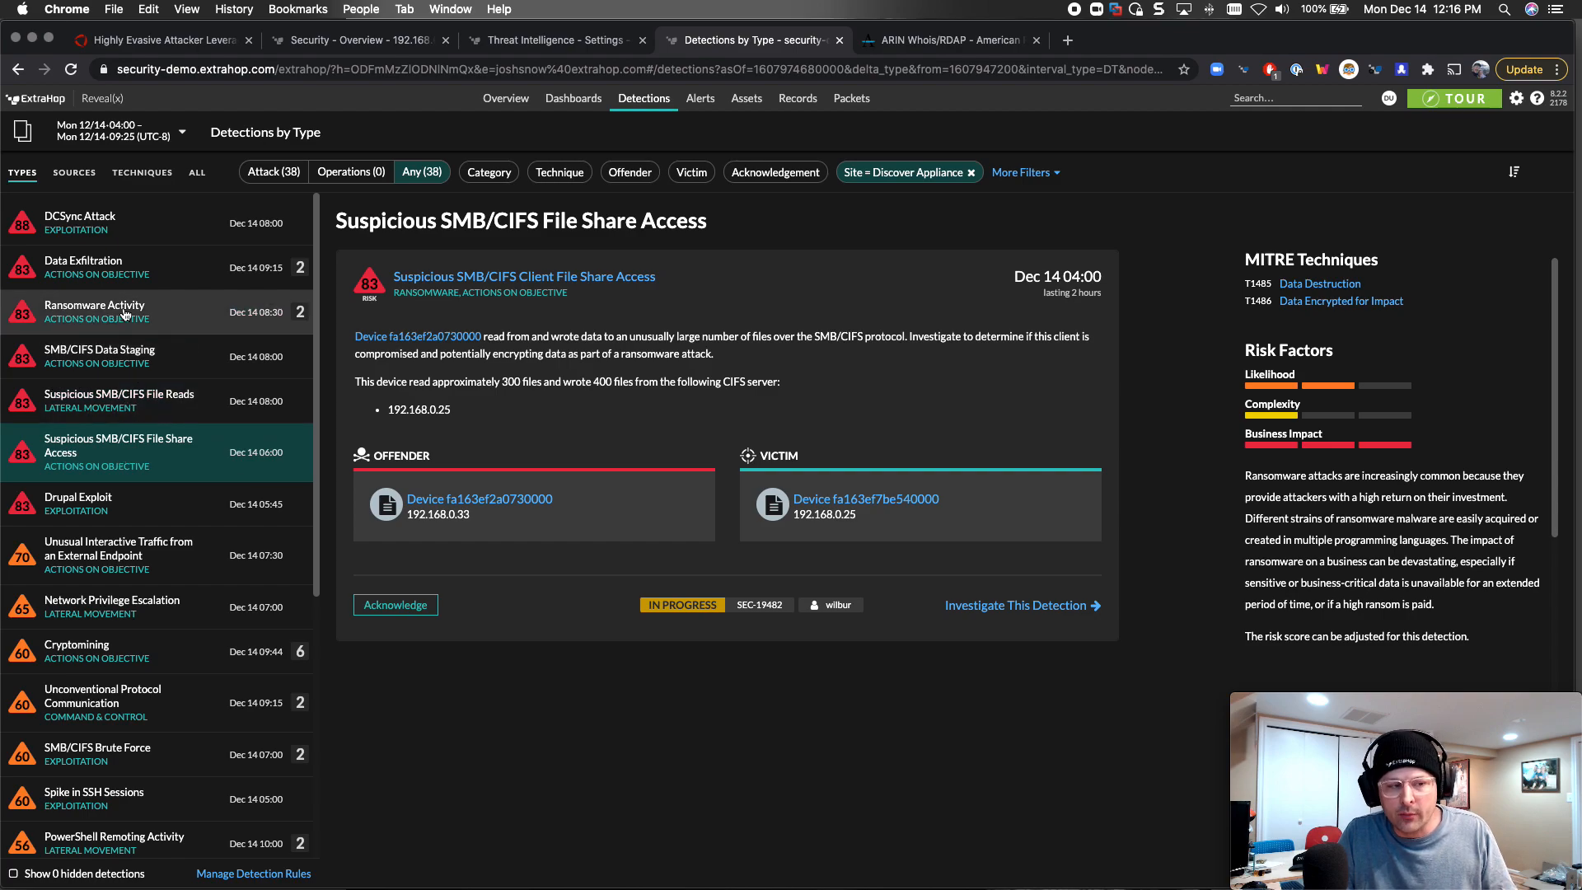
left_click(120, 305)
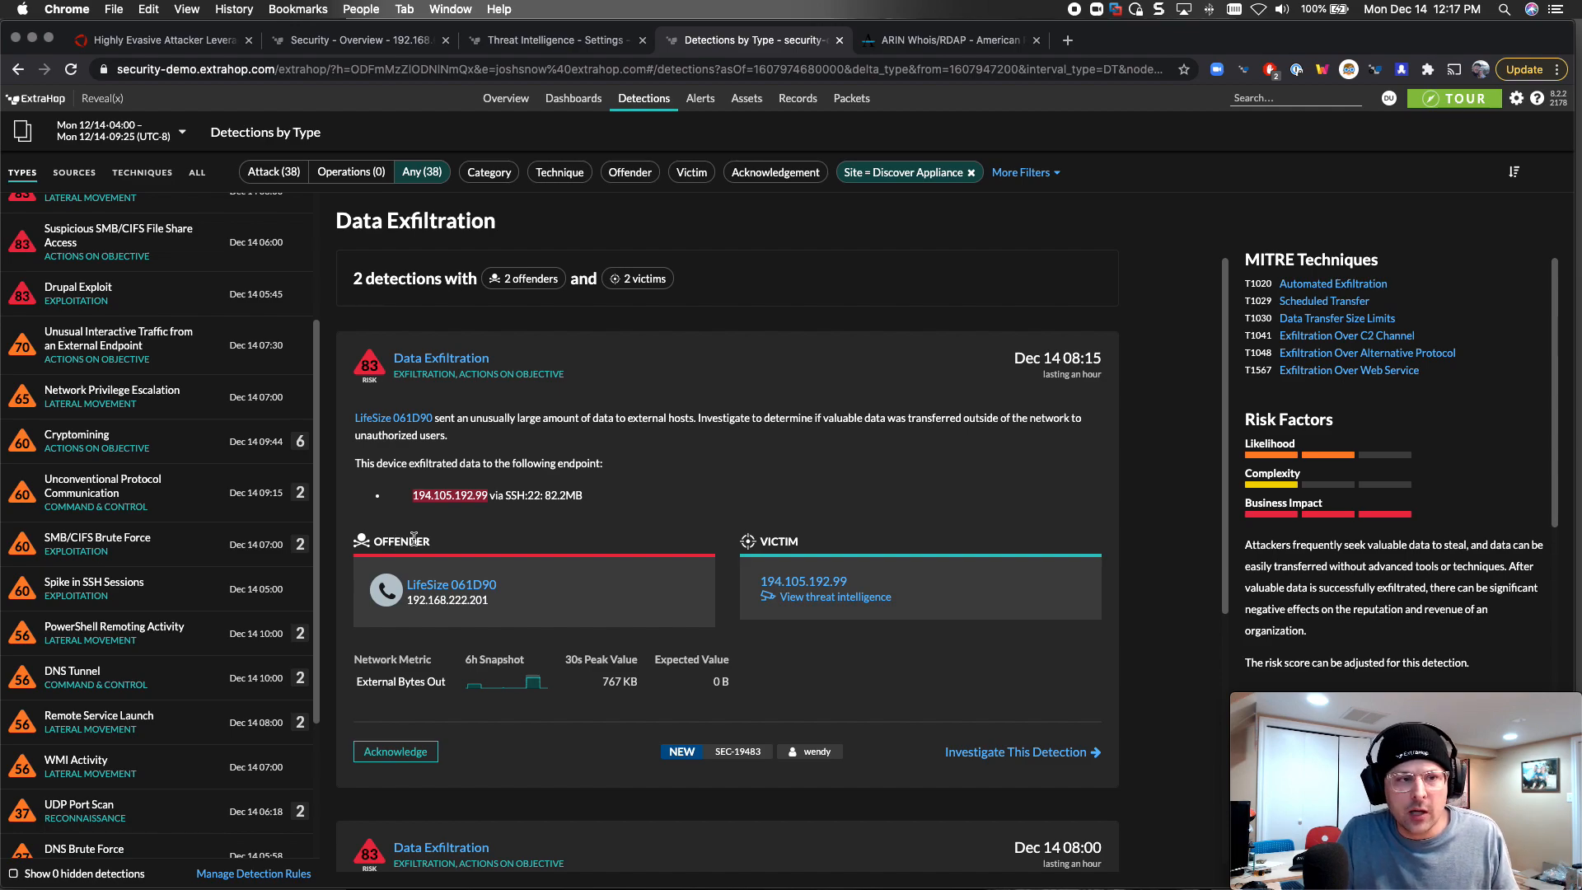
- Review the Threat Intelligence collections, then show the Security Overview dashboard for the last year
left_click(553, 40)
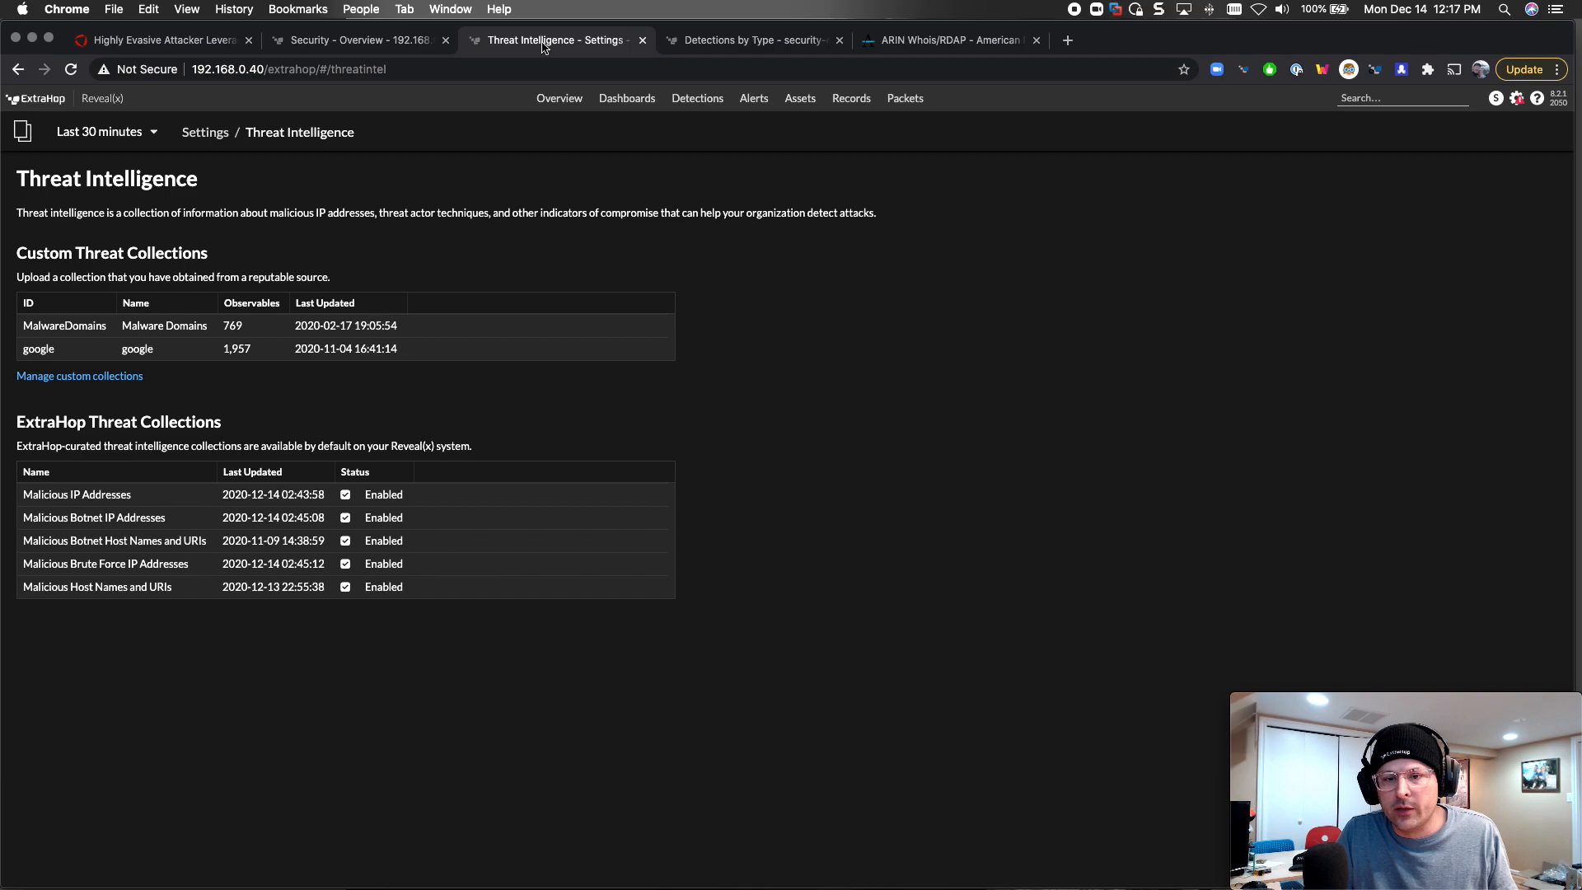
mouse_move(454, 417)
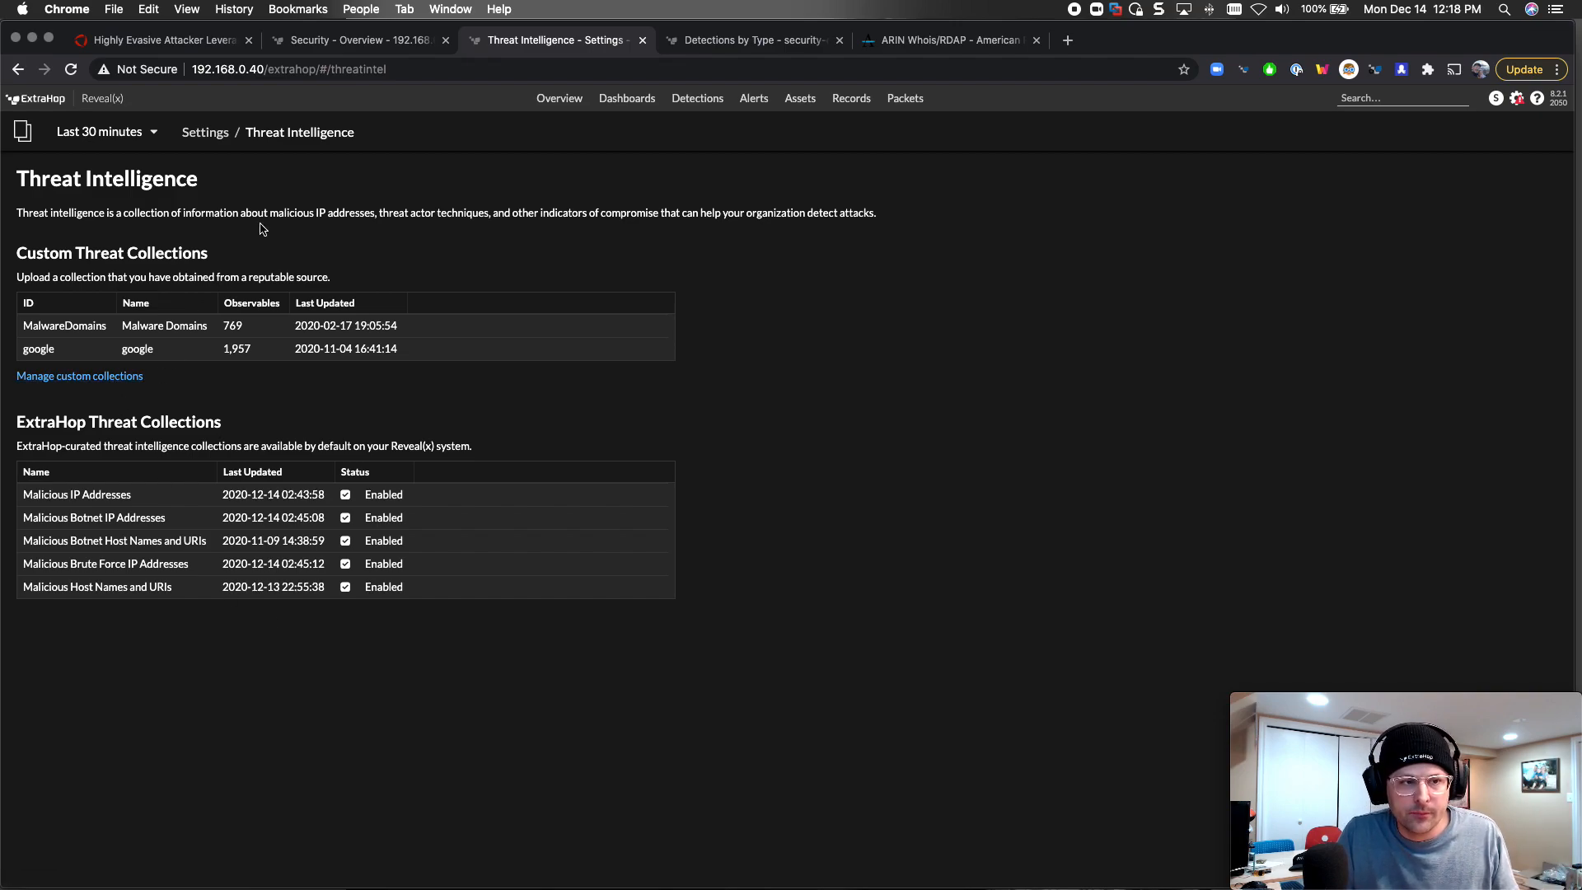
left_click(353, 40)
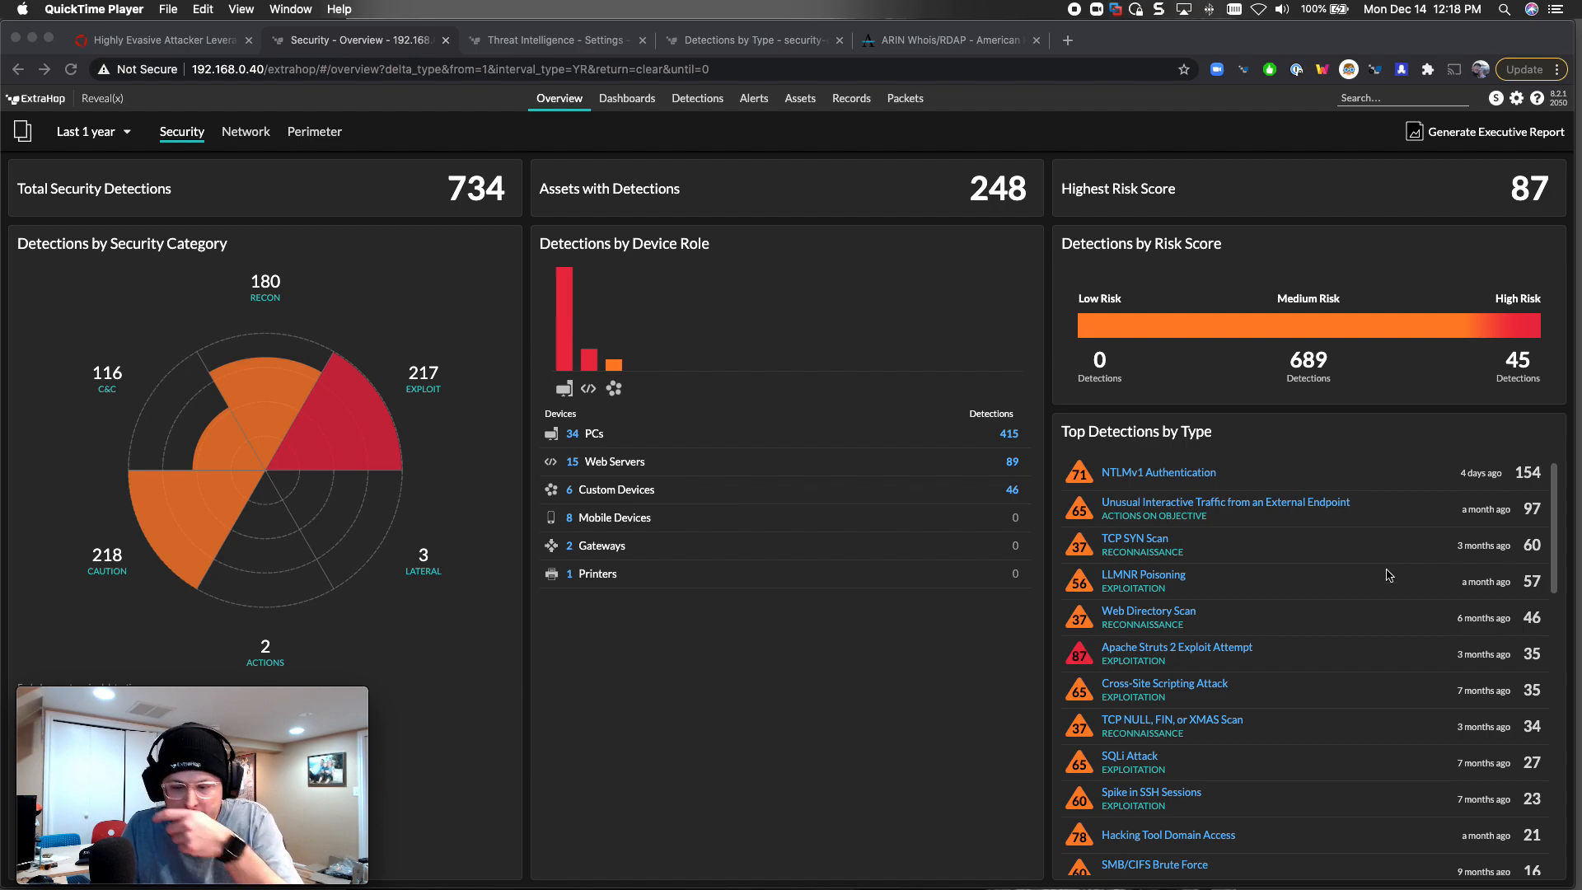
scroll("down", 3)
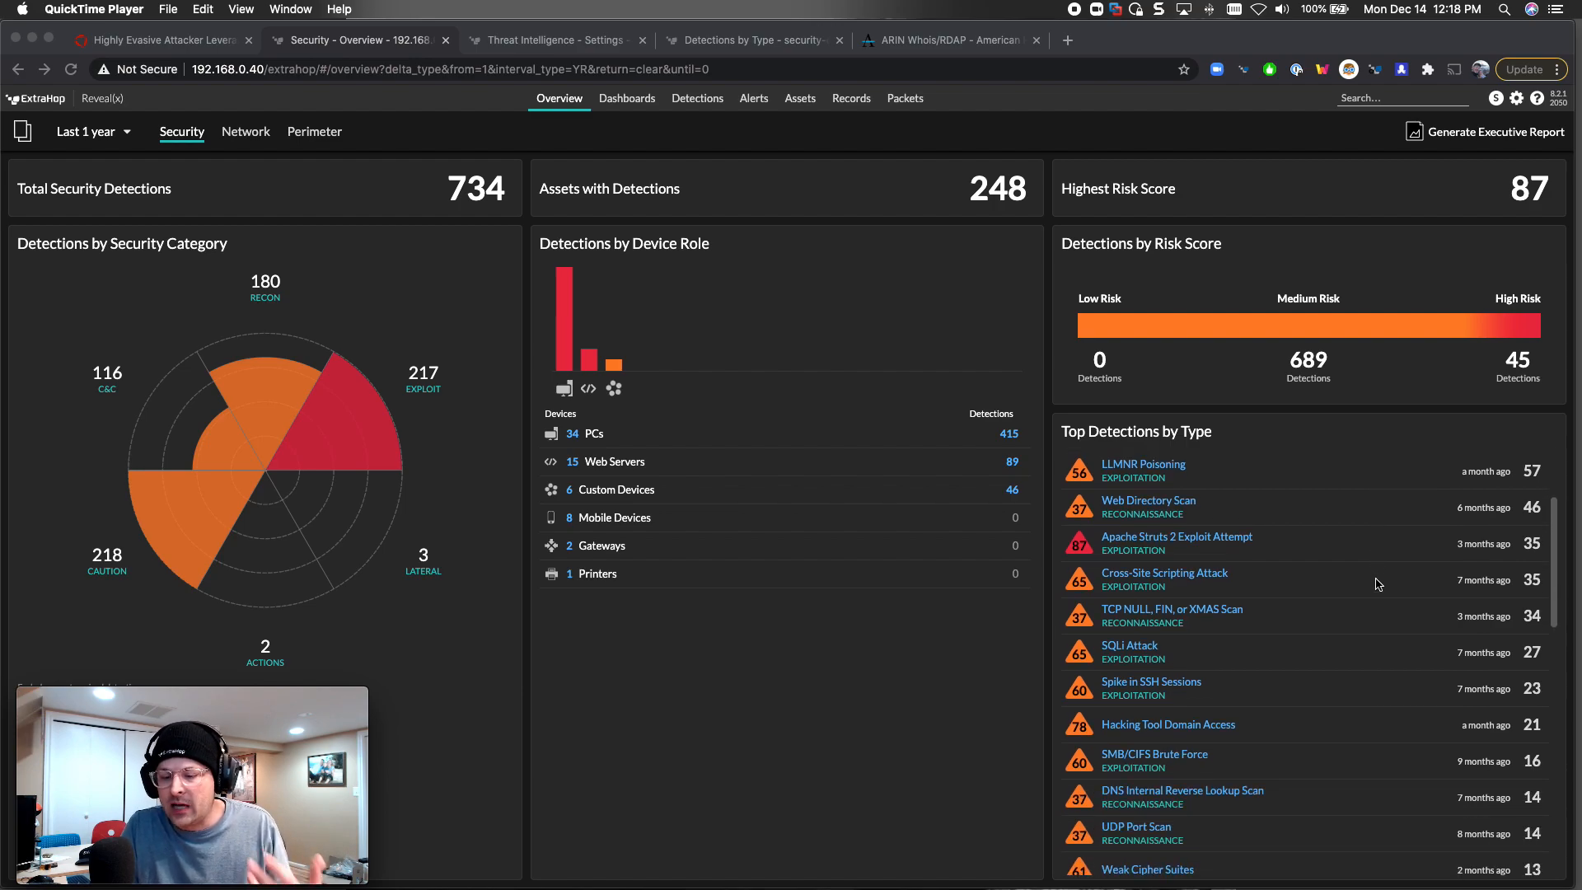
scroll("down", 3)
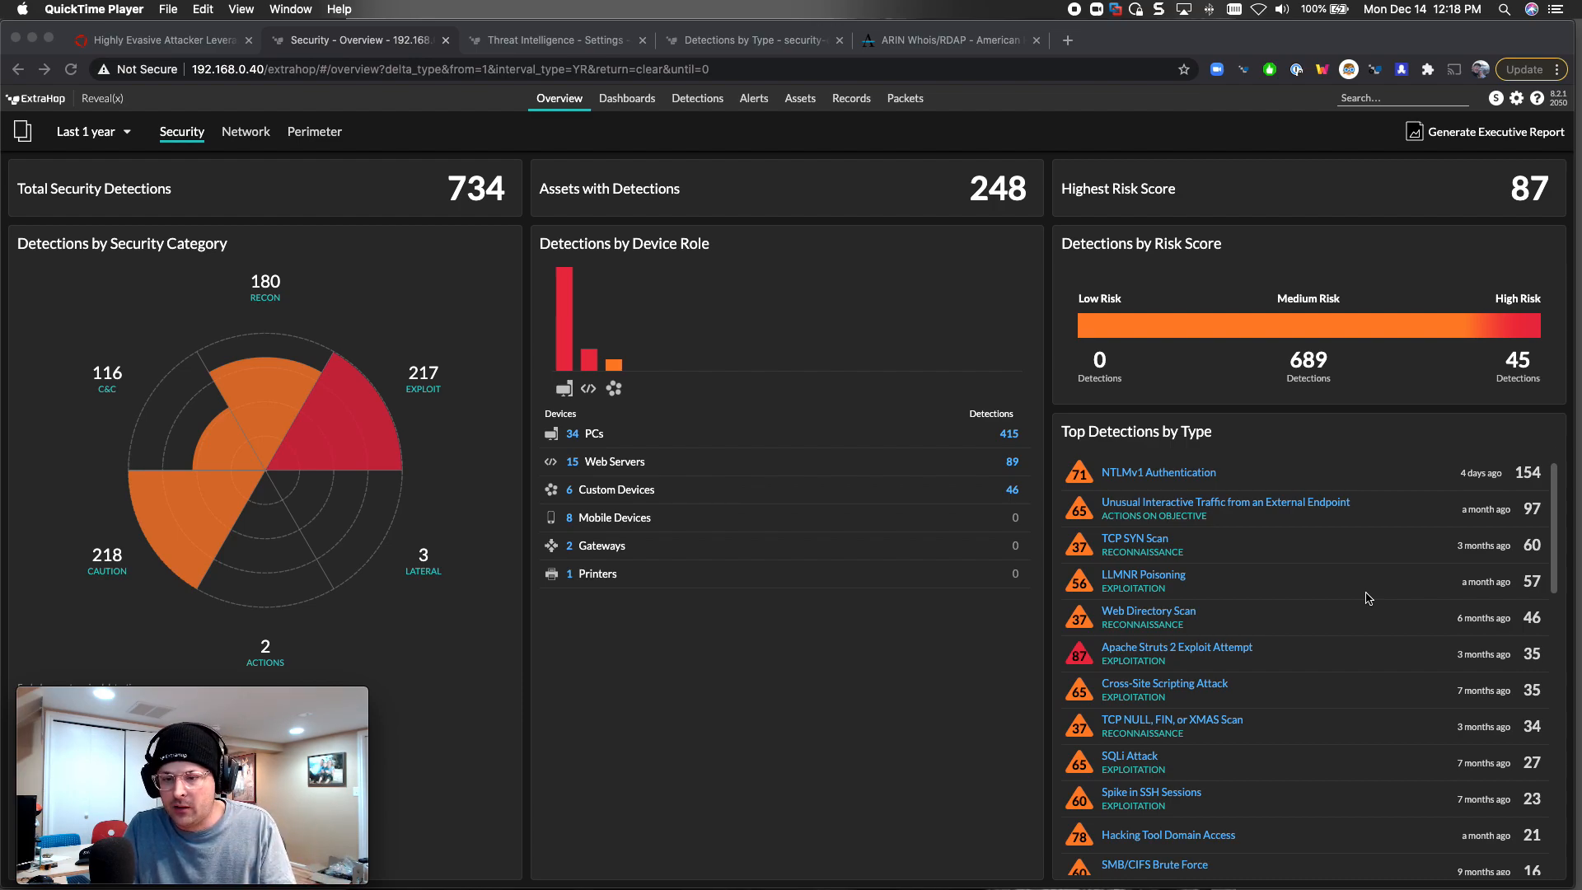
mouse_move(1300, 512)
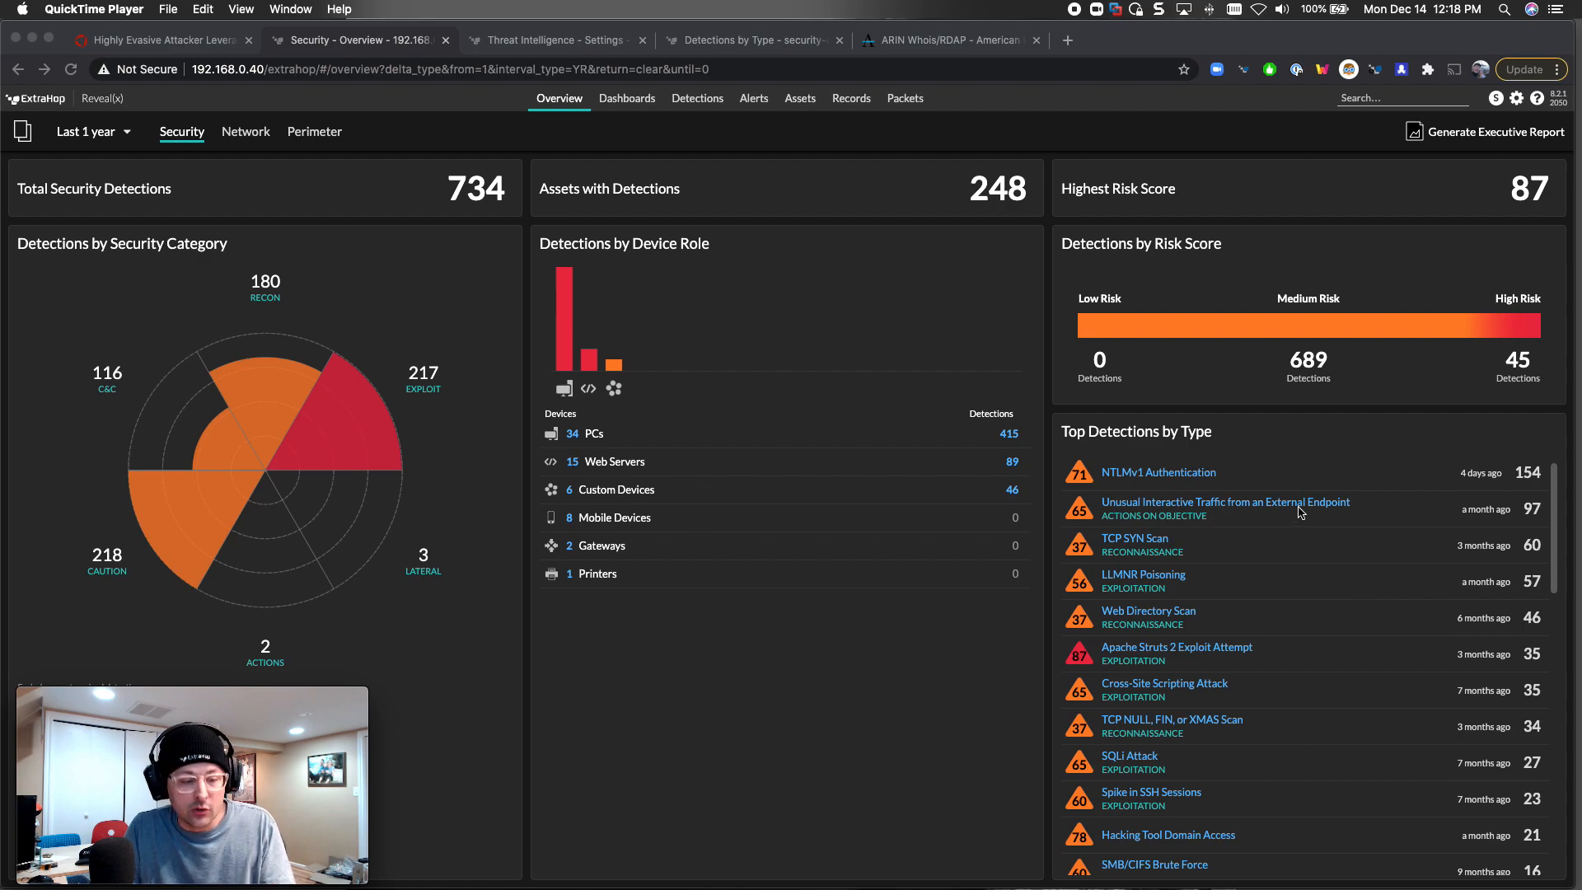
mouse_move(537, 155)
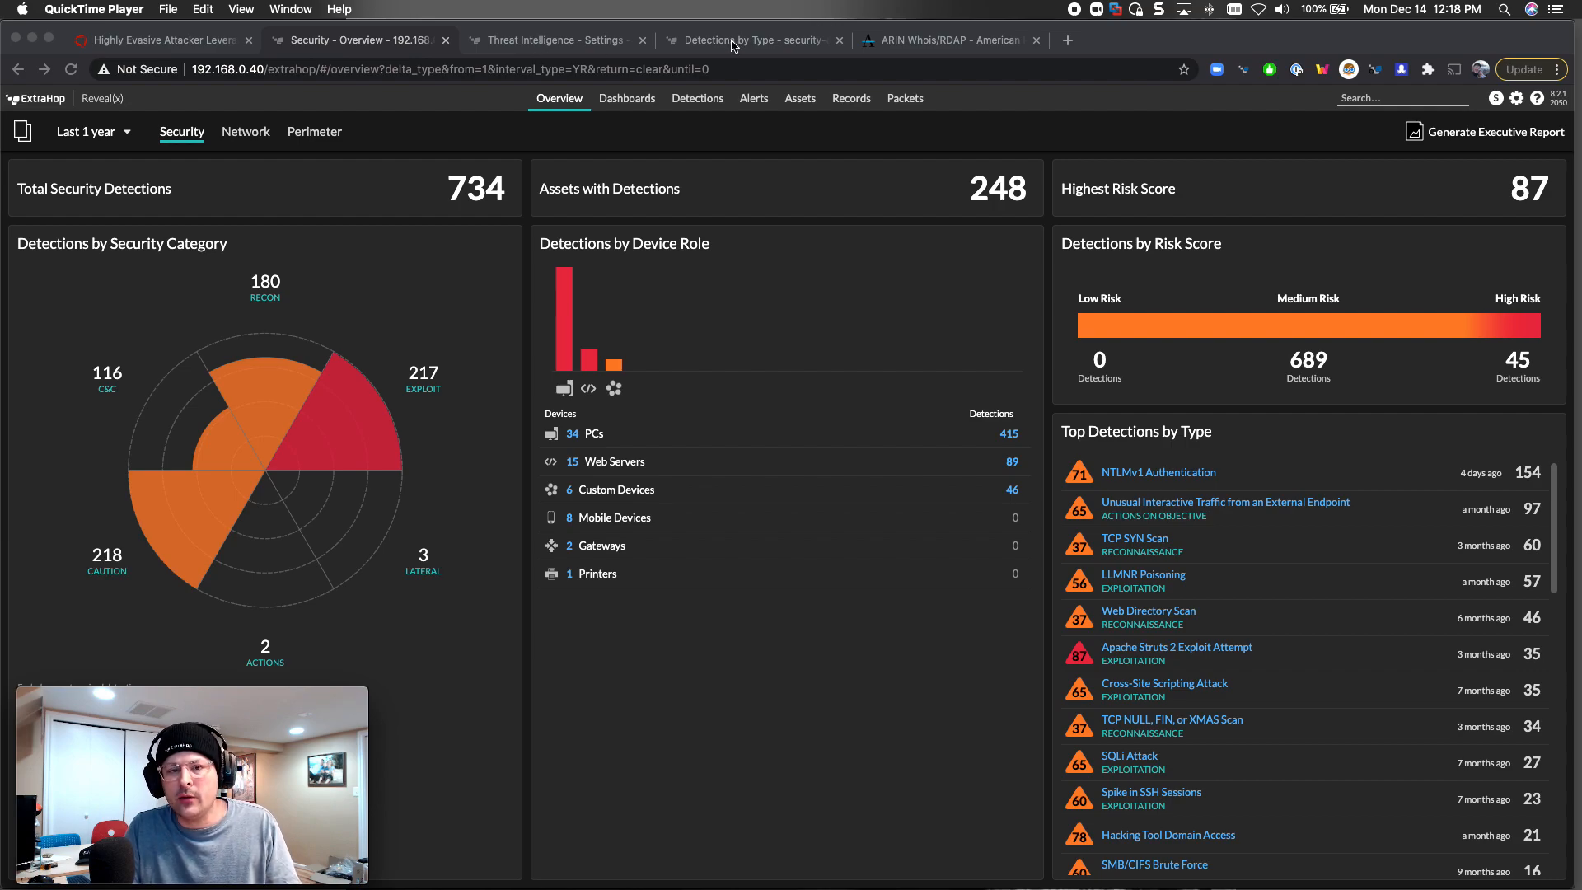
- Navigate from Detections by Type to the demo system's Perimeter overview showing large data uploads
left_click(751, 40)
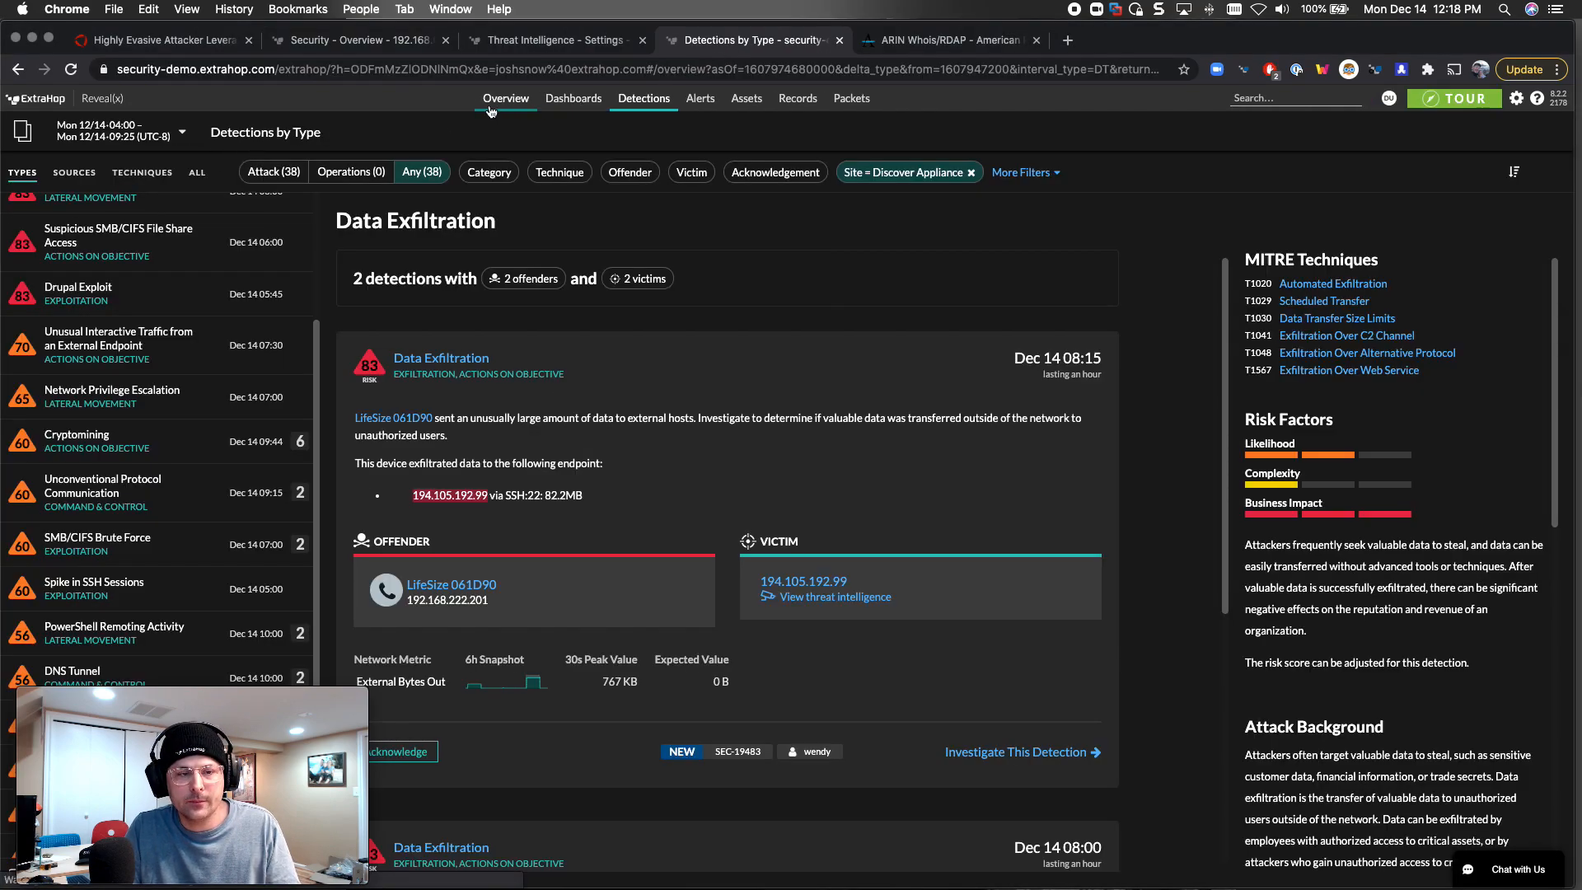
left_click(506, 97)
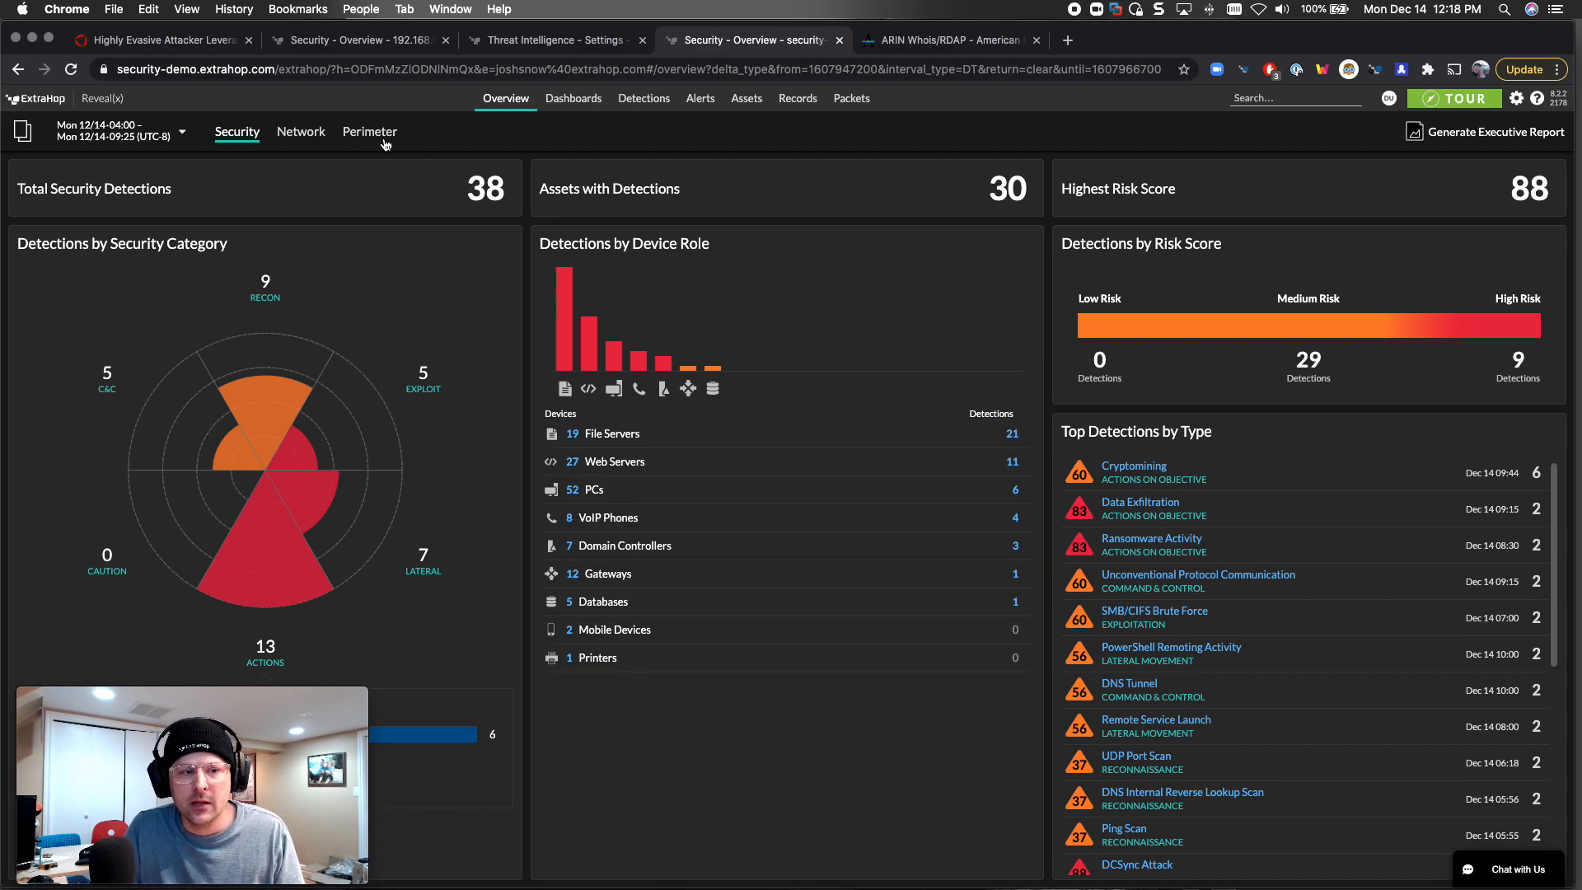
left_click(369, 131)
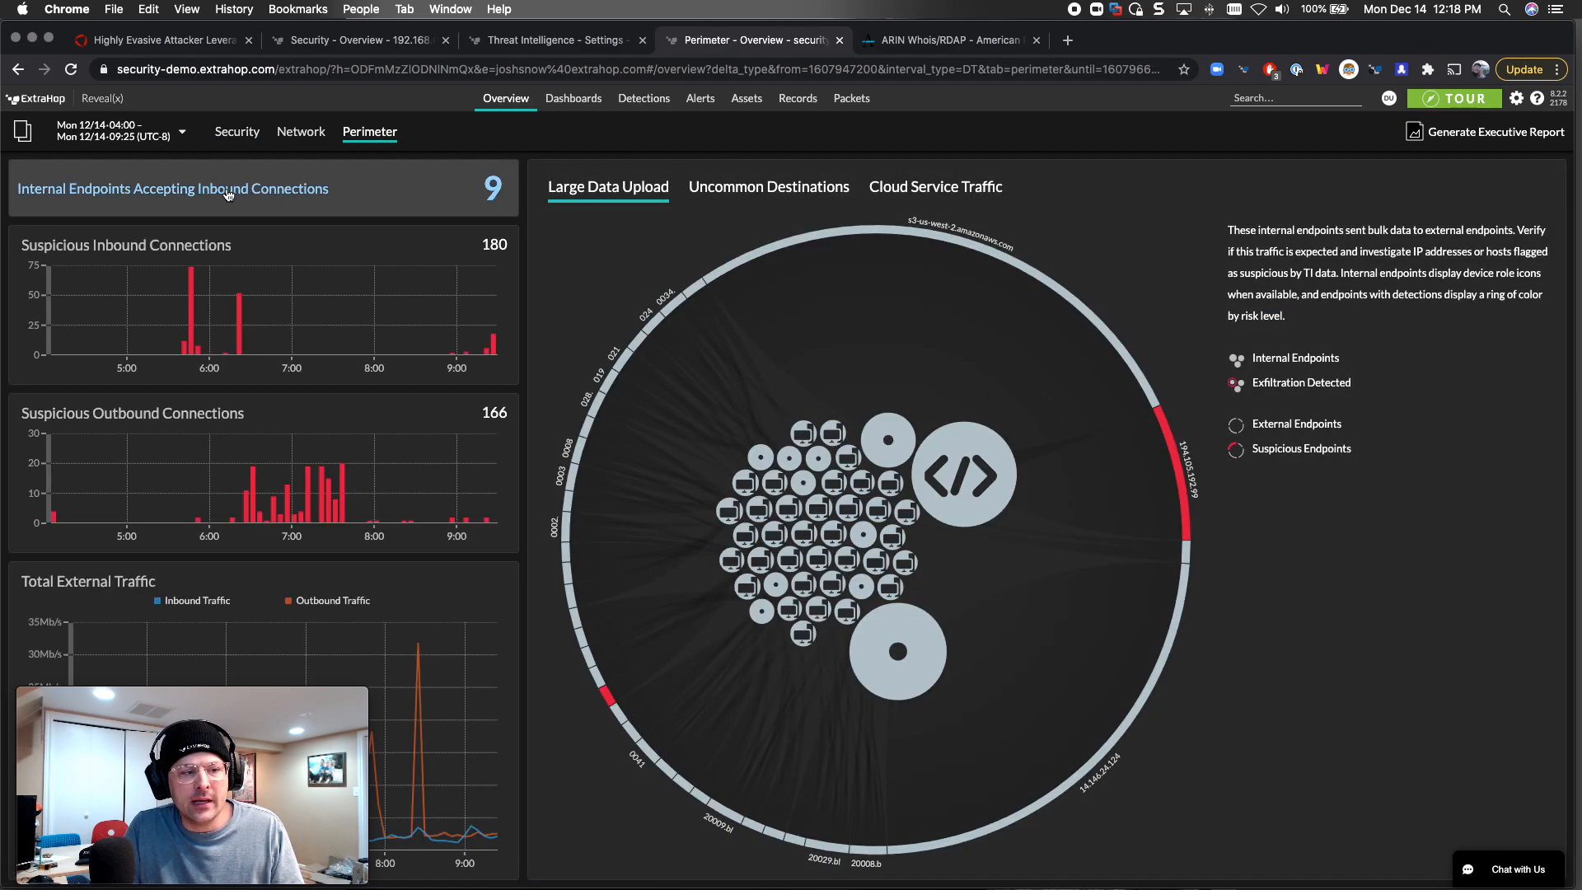